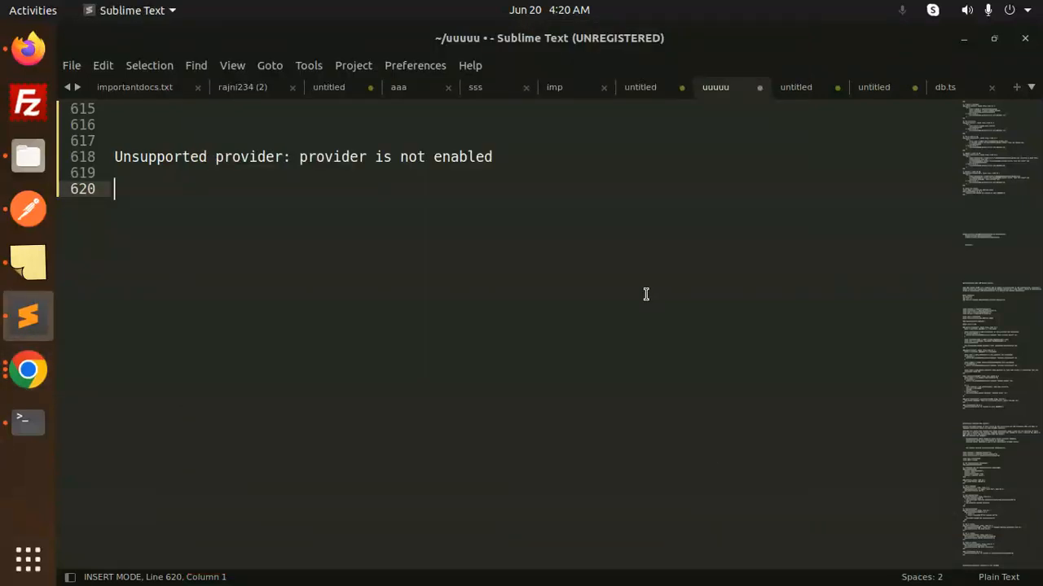
Save the Sublime Text notes containing 'Unsupported provider: provider is not enabled'.
click(250, 156)
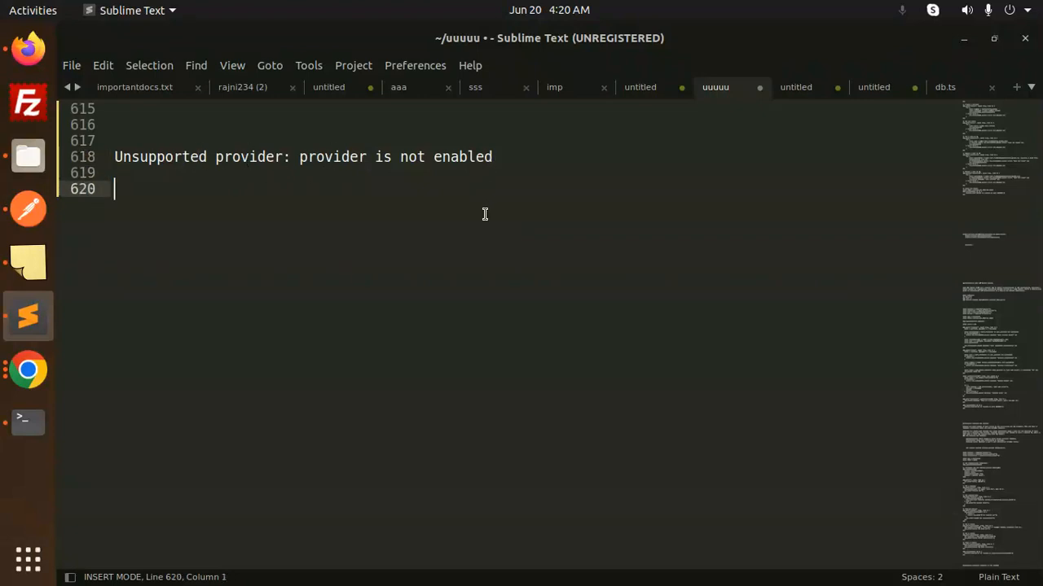
key(ctrl+s)
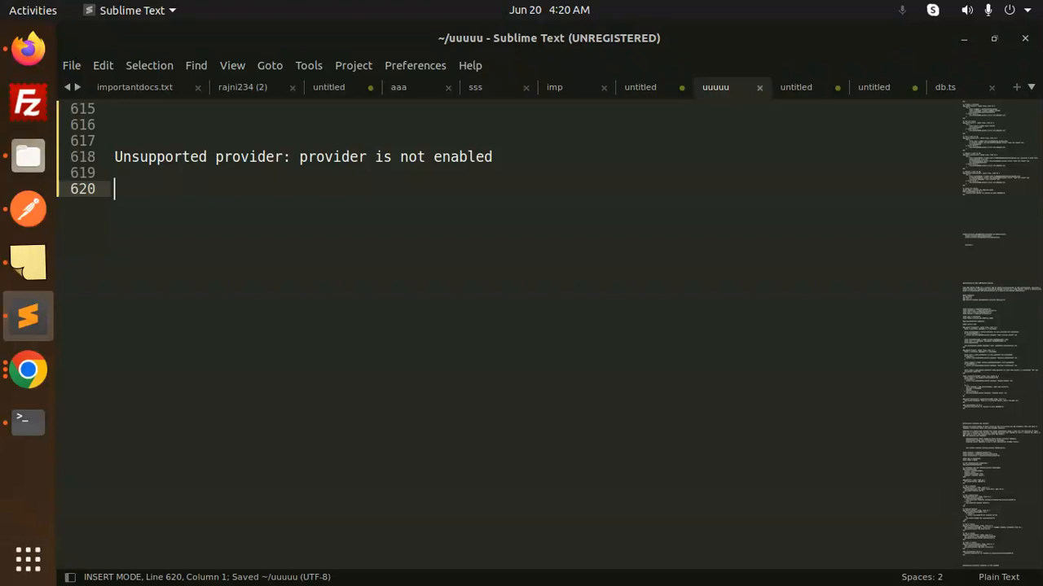
mouse_move(28, 50)
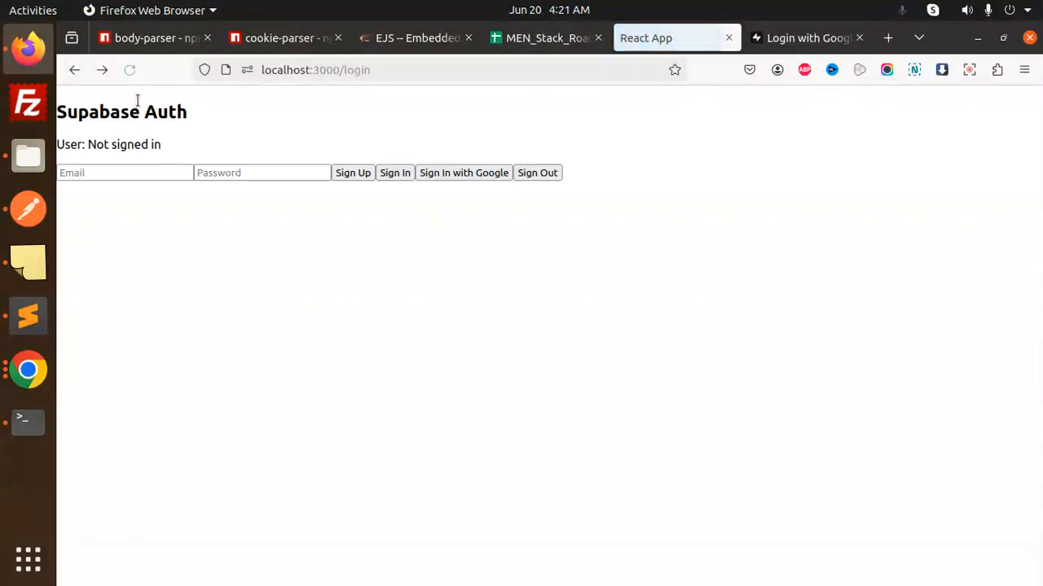
Try Google sign-in on localhost:3000, get the provider-not-enabled error, and return to the Supabase guide.
click(463, 172)
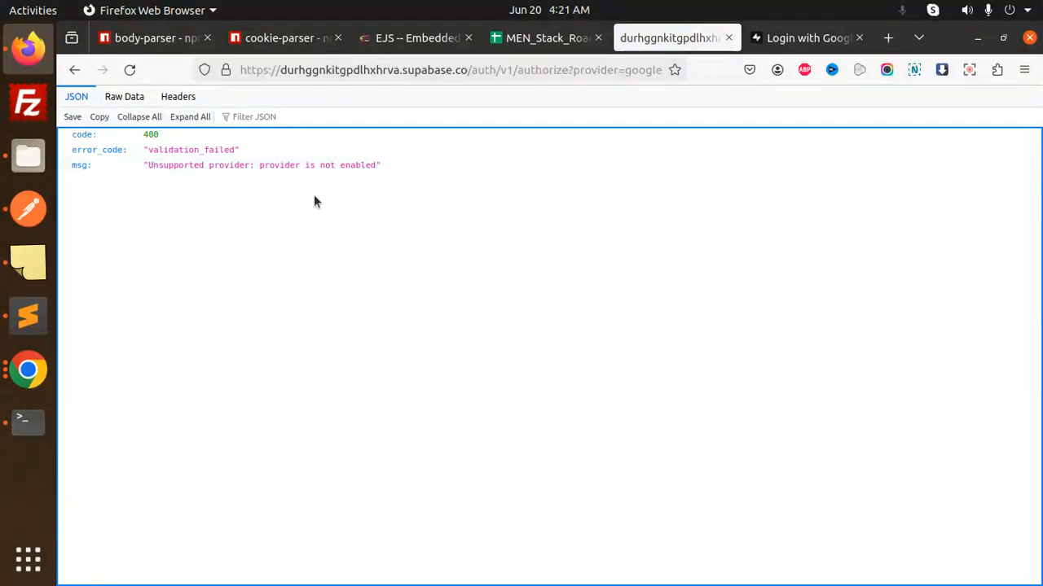
mouse_move(391, 259)
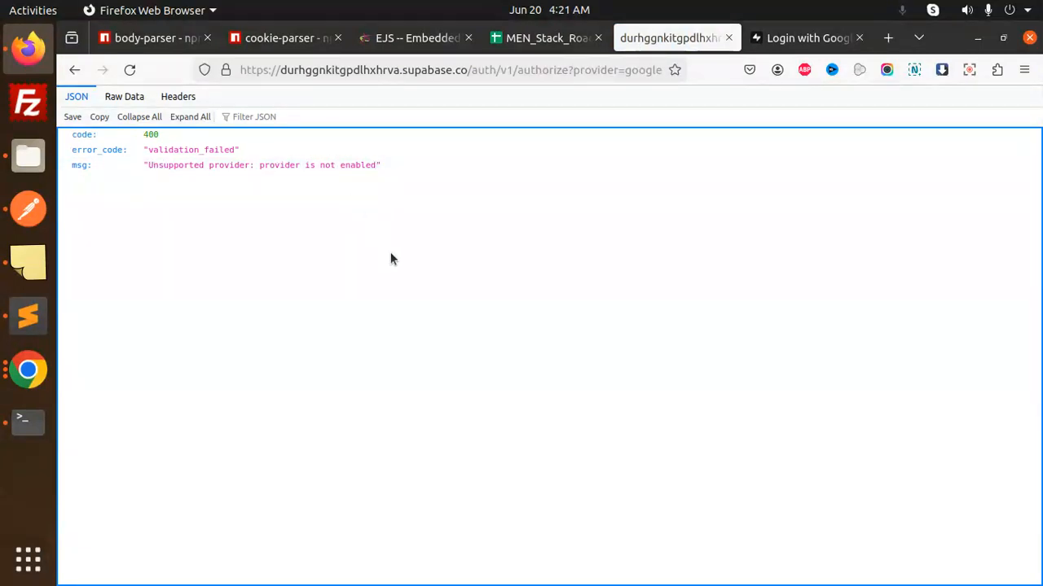
click(806, 37)
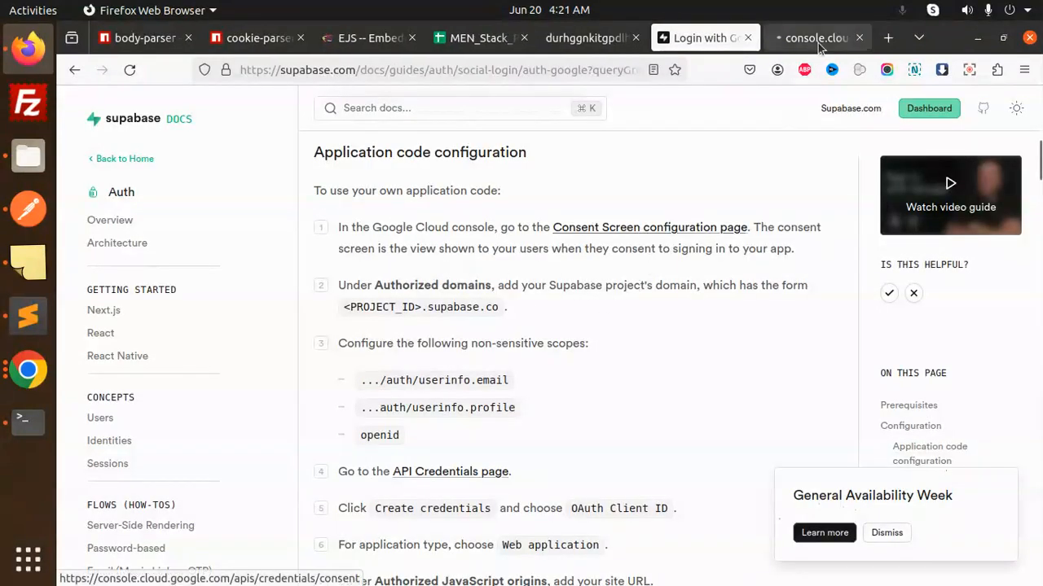
Verify identity and sign in with the first Google account to reach the consent screen.
click(815, 38)
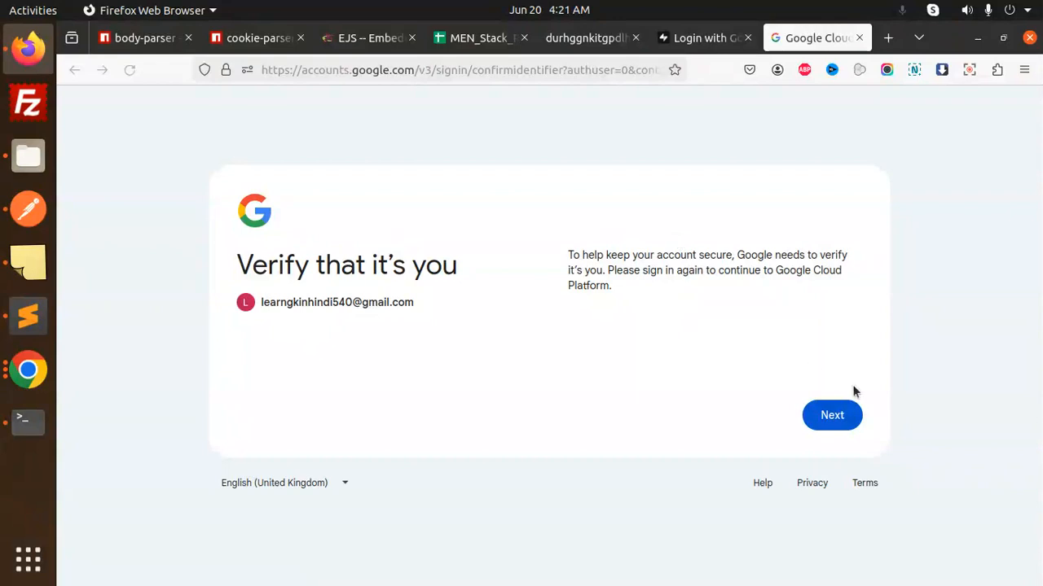
click(832, 414)
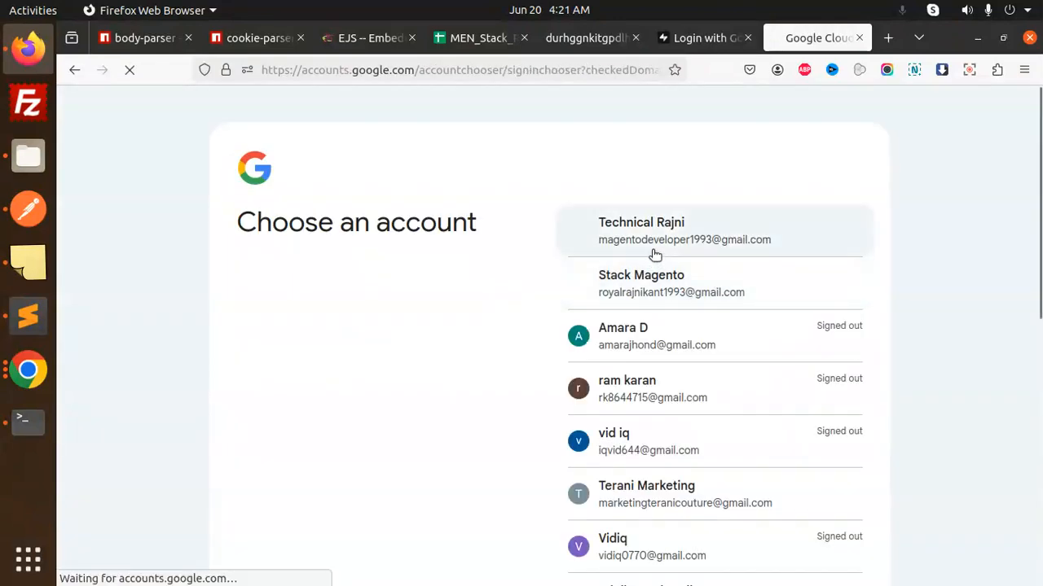
click(684, 230)
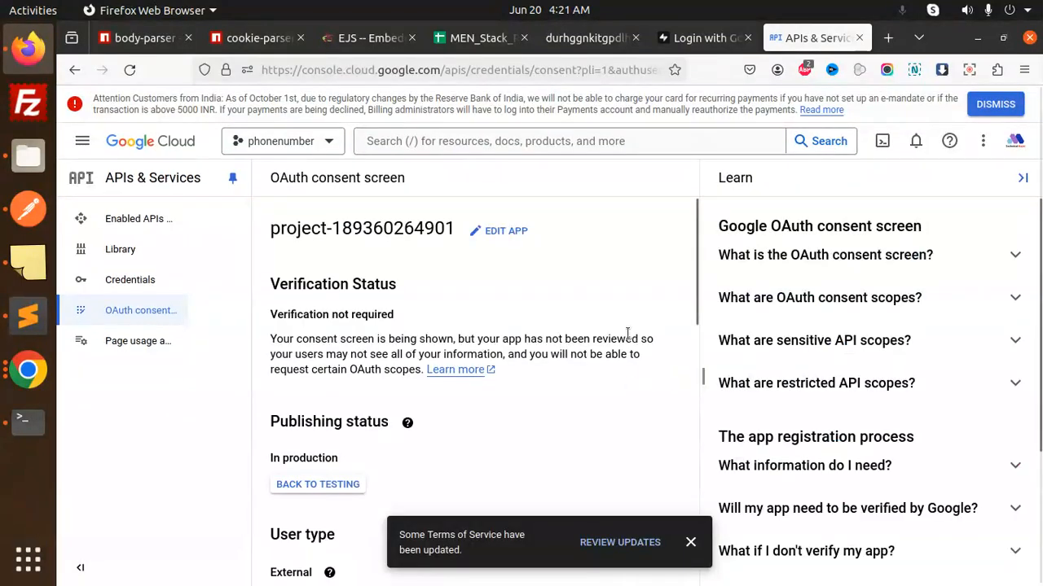
mouse_move(690, 542)
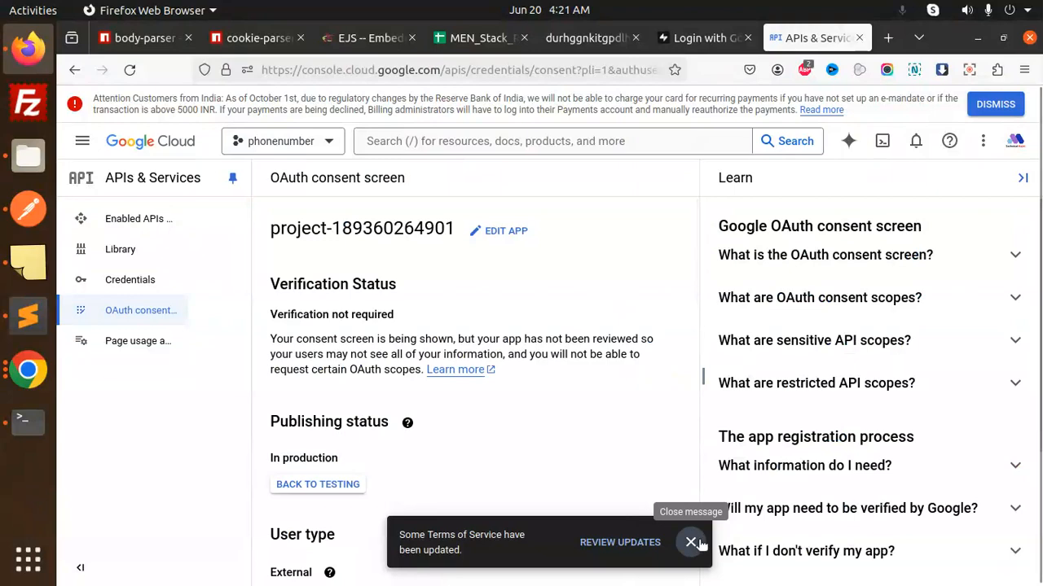
Dismiss the Terms notice and review In production status, External type, 0/100 user cap.
click(691, 542)
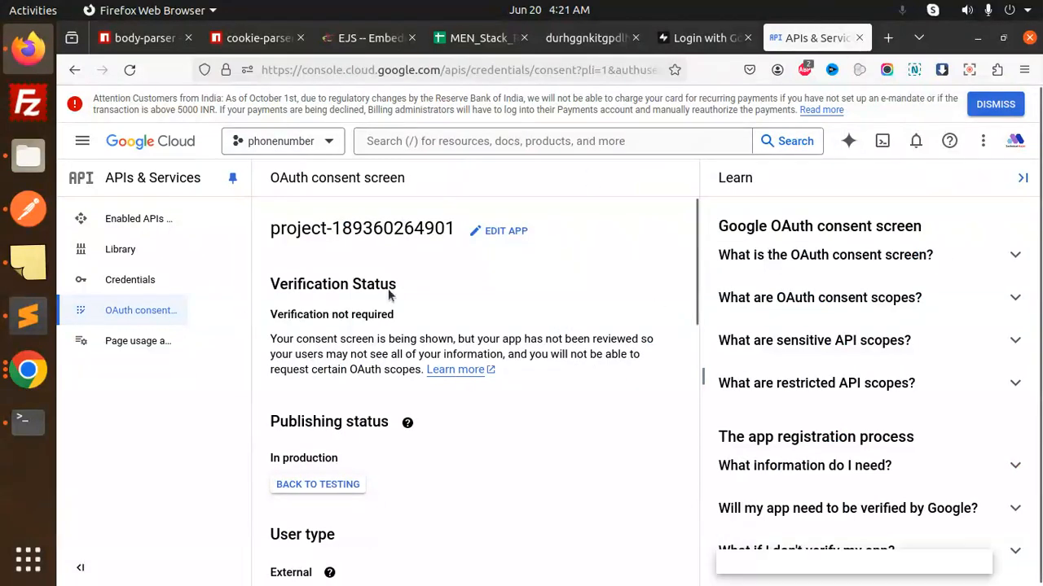
scroll(down, 3)
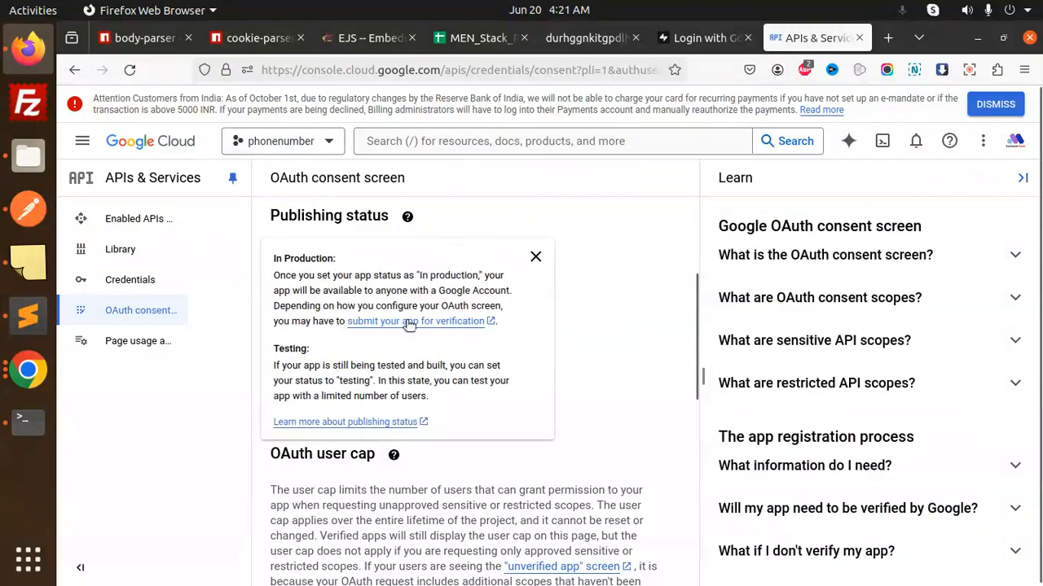
click(535, 256)
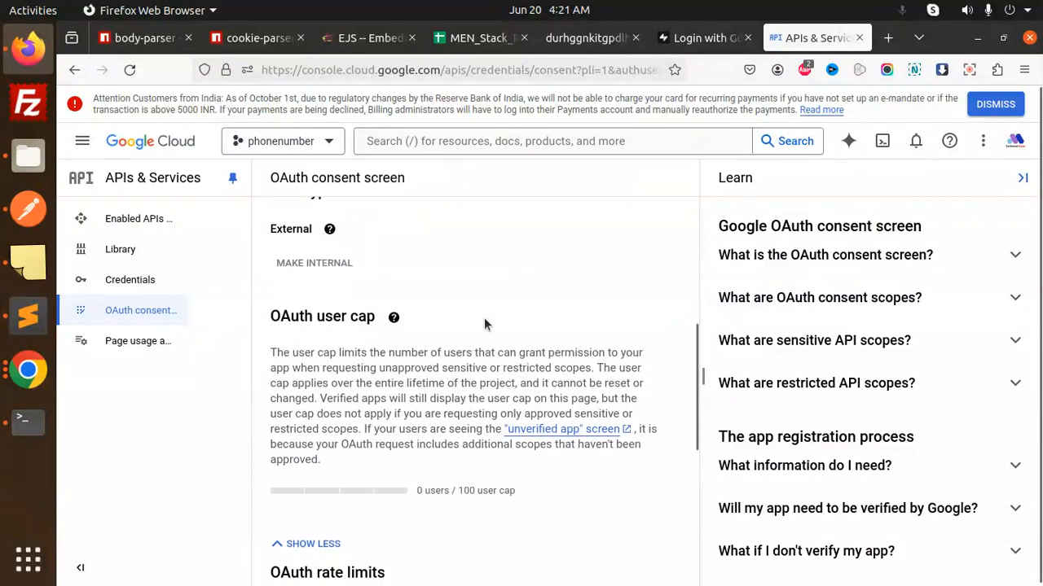
scroll(down, 3)
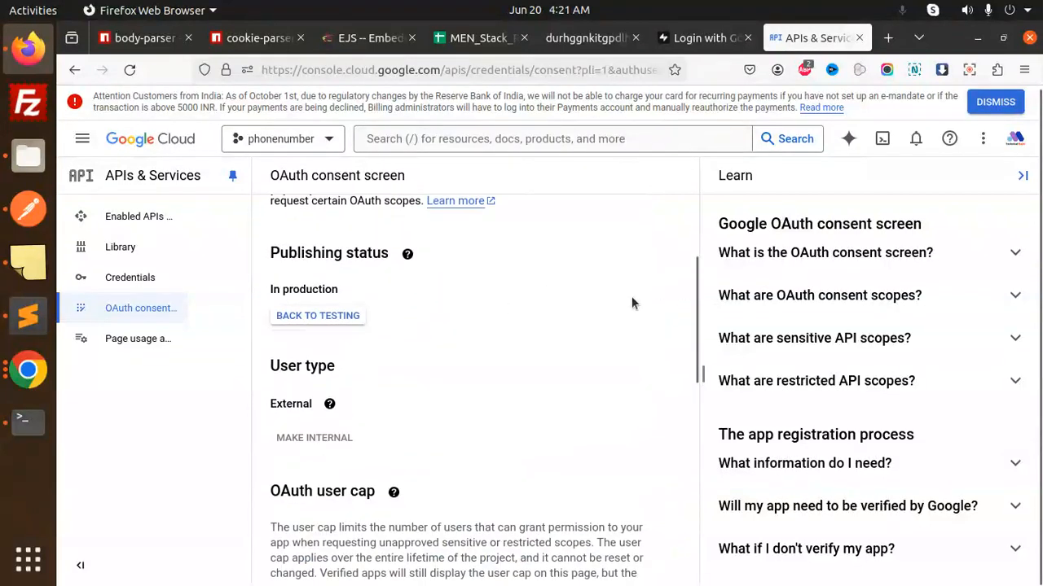
scroll(up, 3)
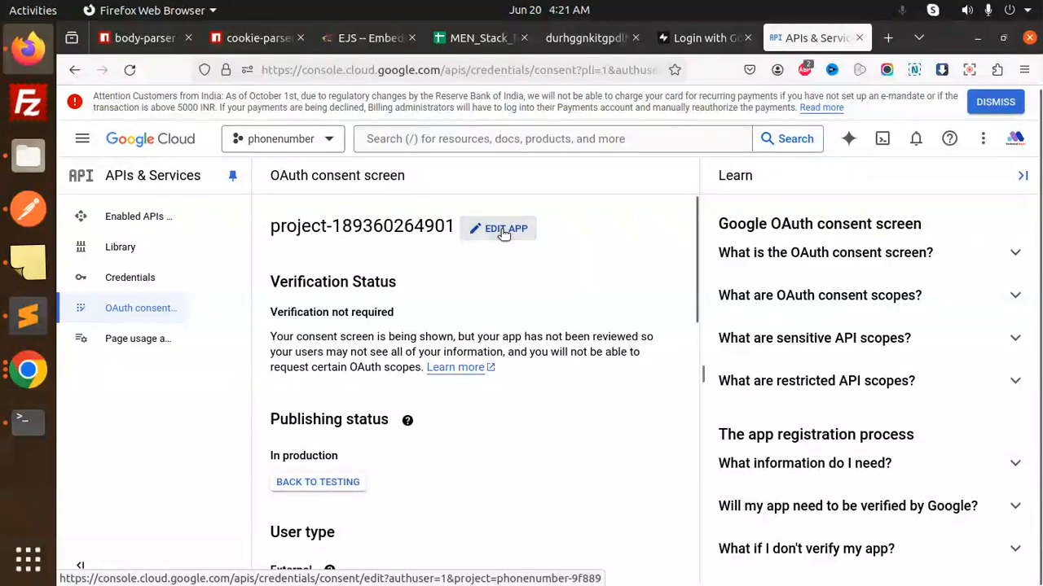
Edit the consent screen registration and add an empty second authorized domain field.
click(498, 228)
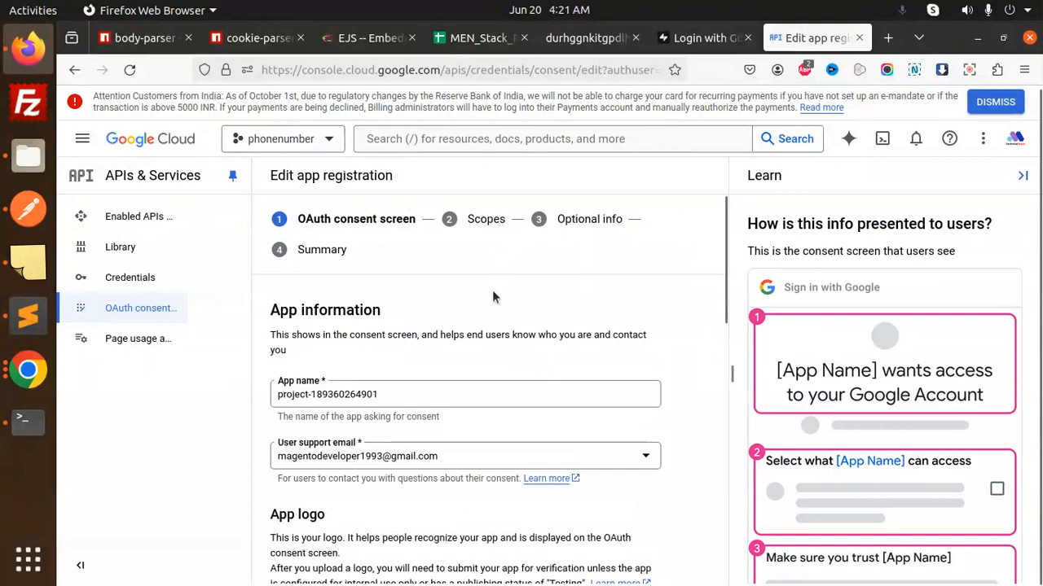
scroll(down, 3)
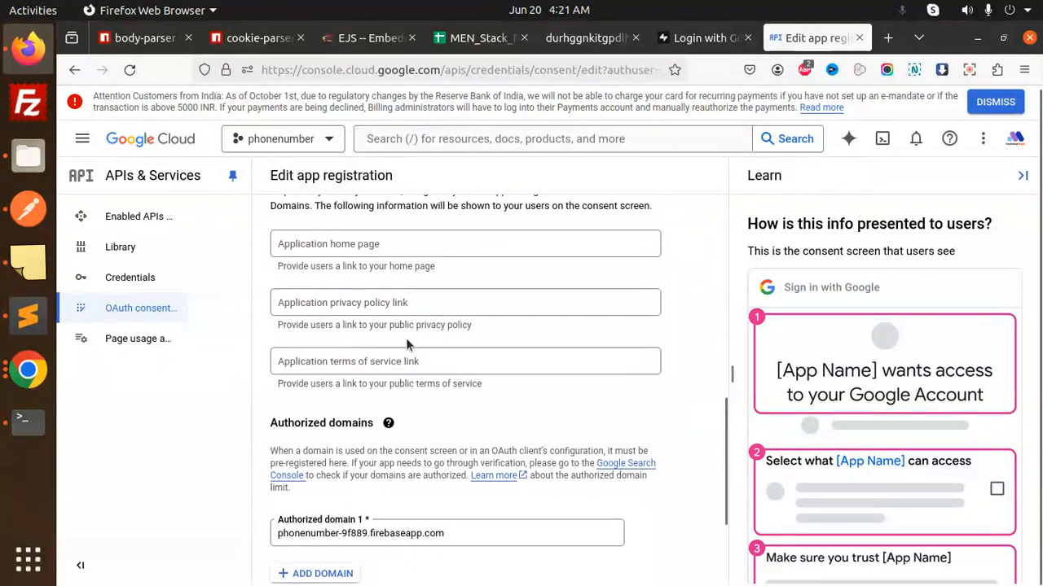
click(465, 243)
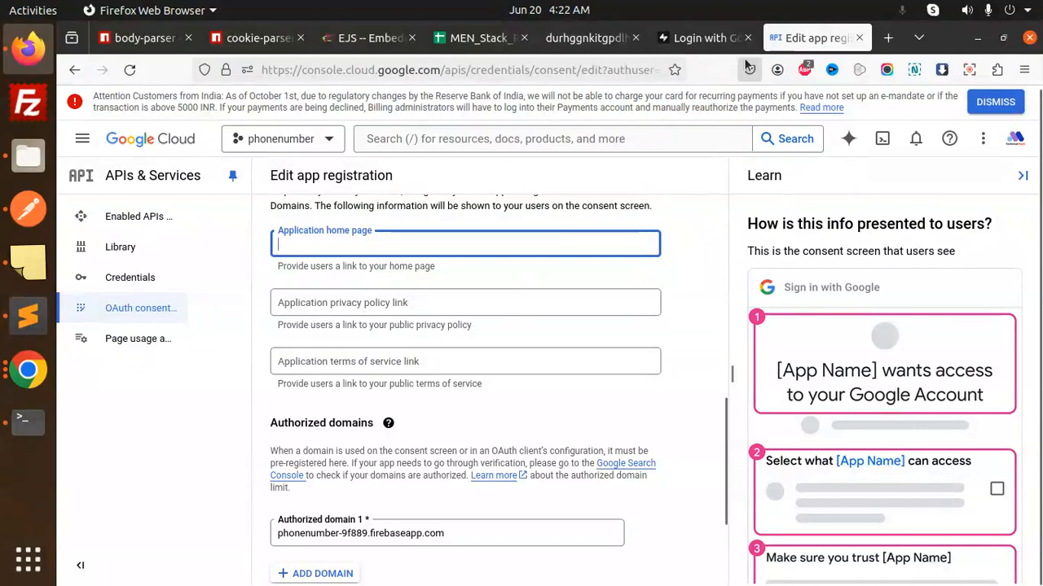
click(701, 37)
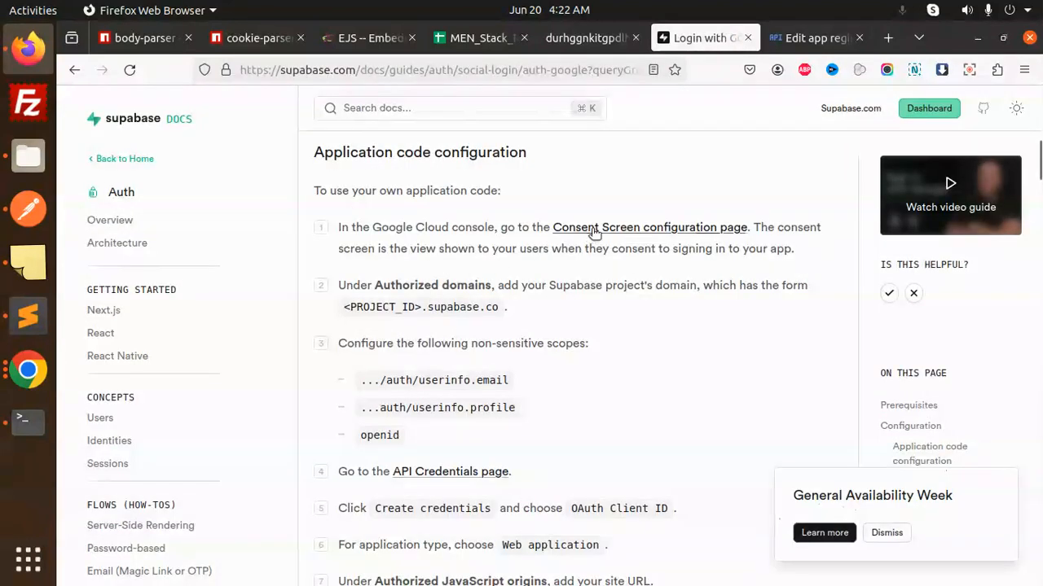
mouse_move(450, 287)
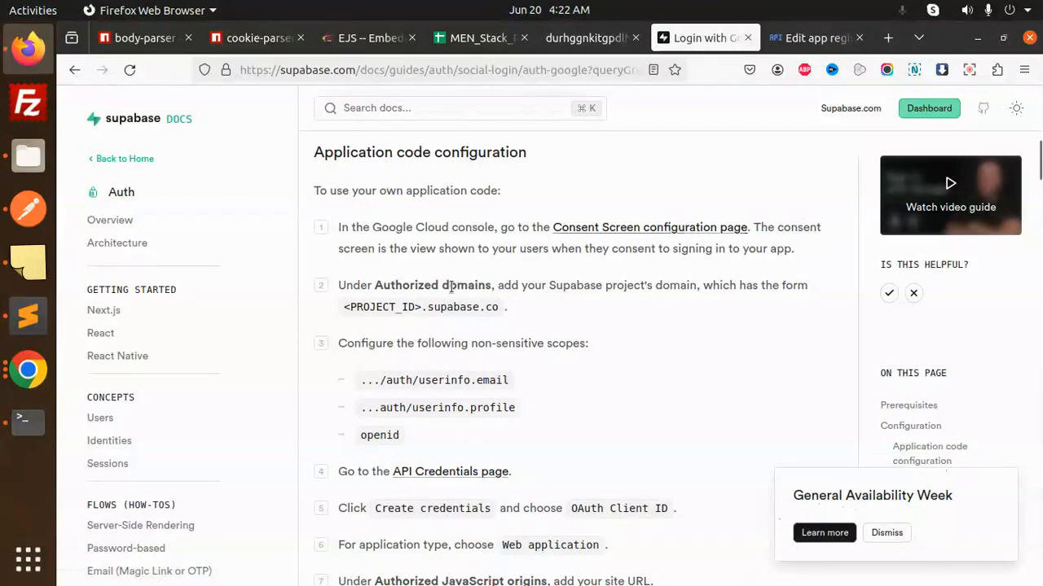
click(814, 38)
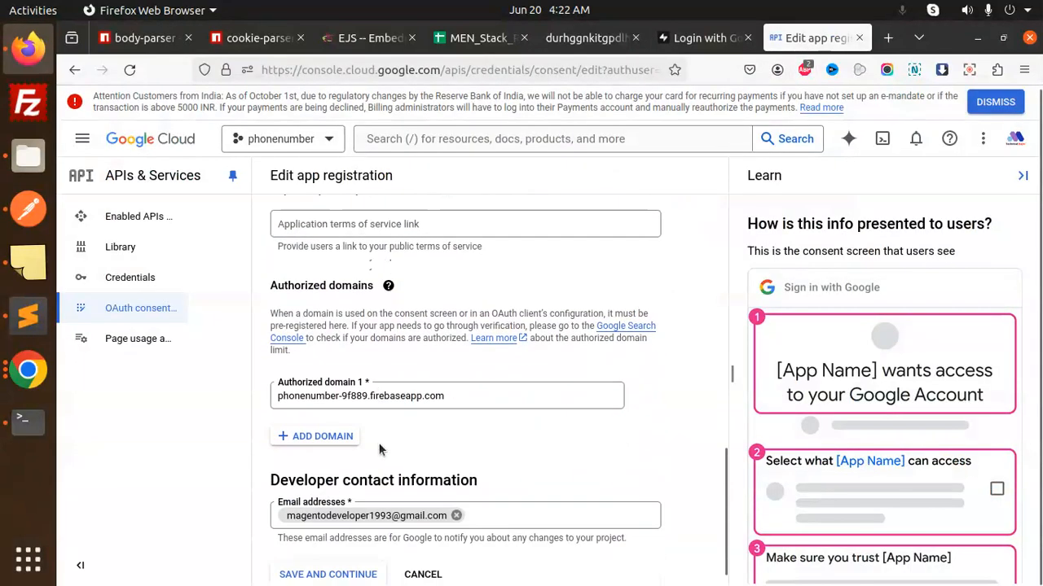
click(315, 436)
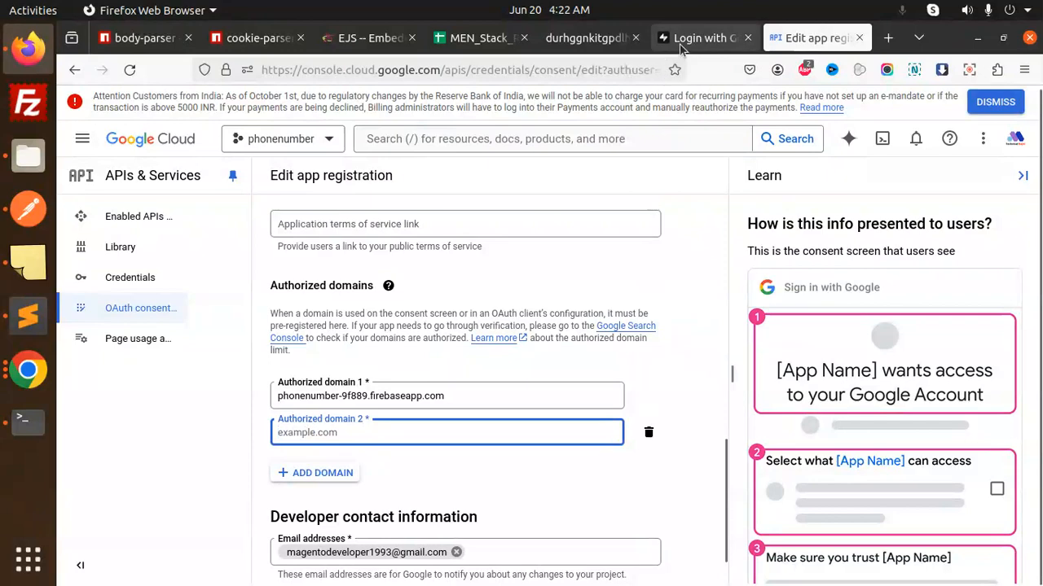
Copy the project URL from Supabase's Project Settings > API and return to Google Cloud.
click(703, 38)
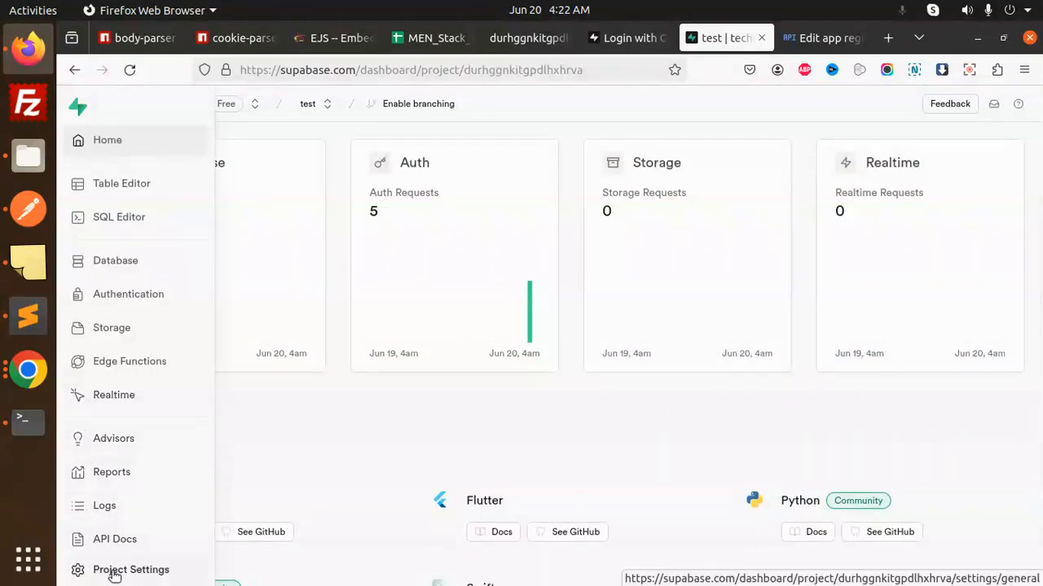
click(131, 569)
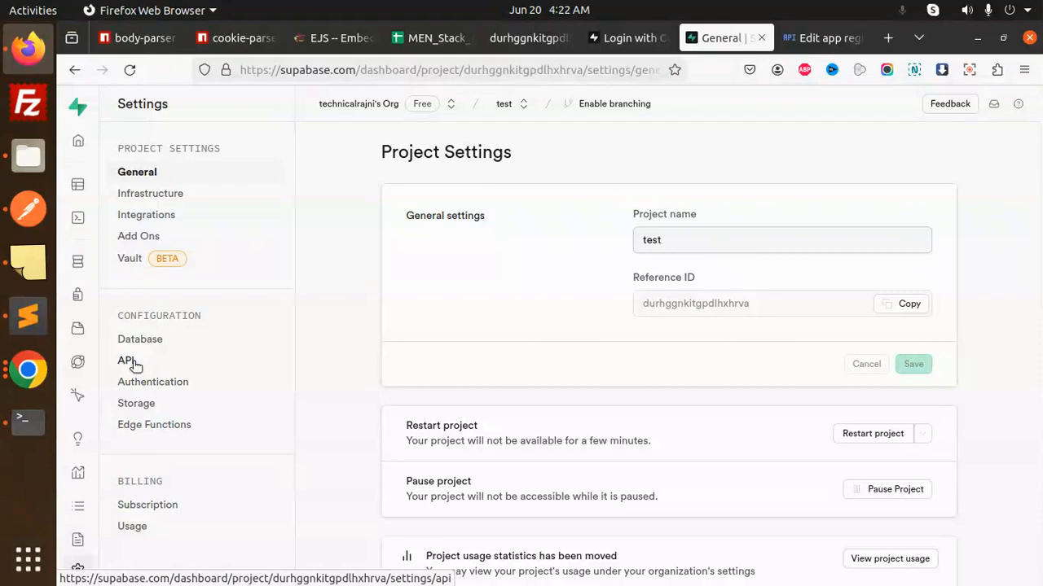
click(125, 360)
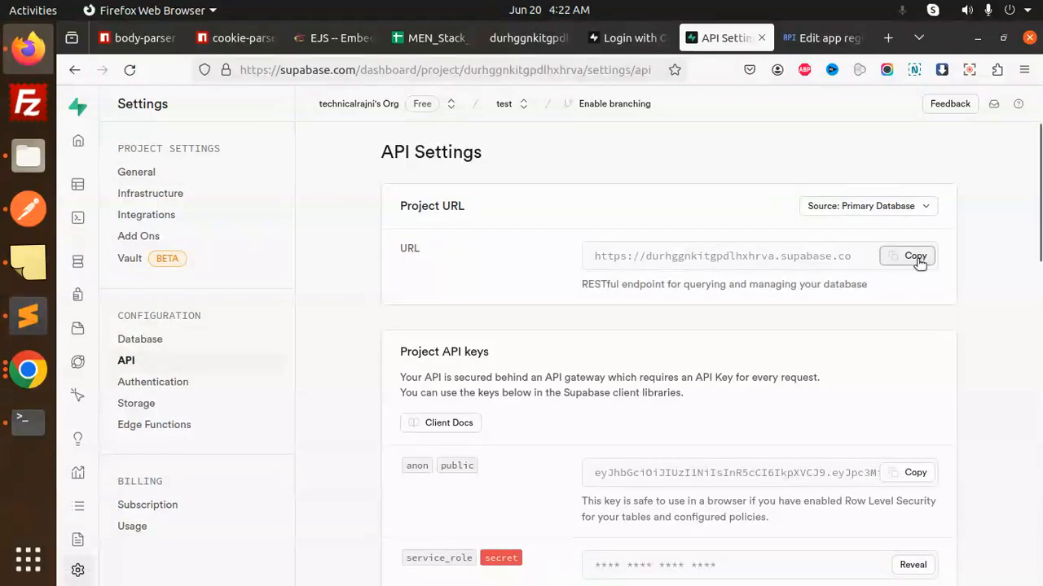
click(819, 38)
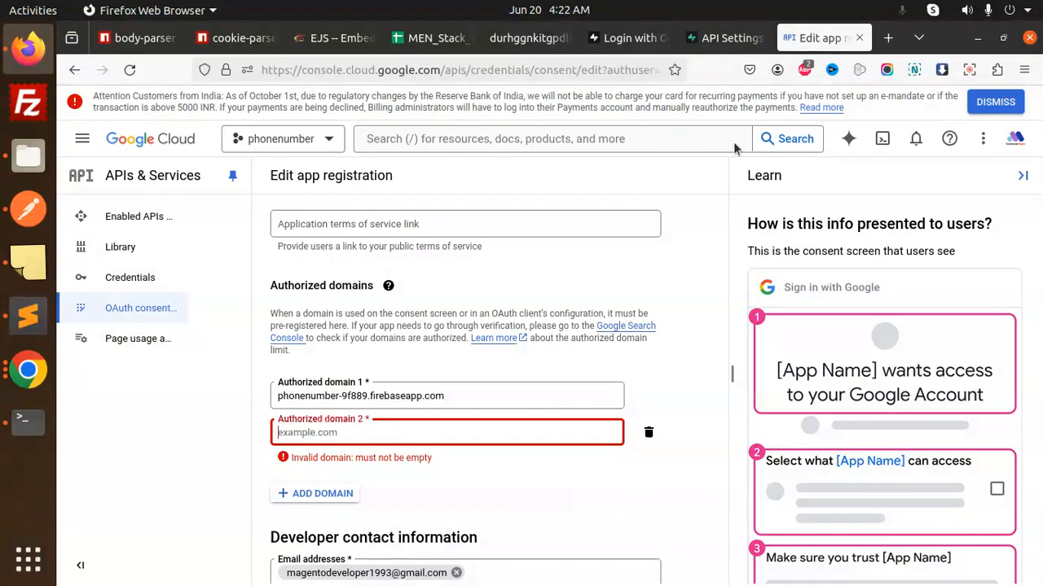
text(https://durhggnkitgpdlhxhrva.supabase.co)
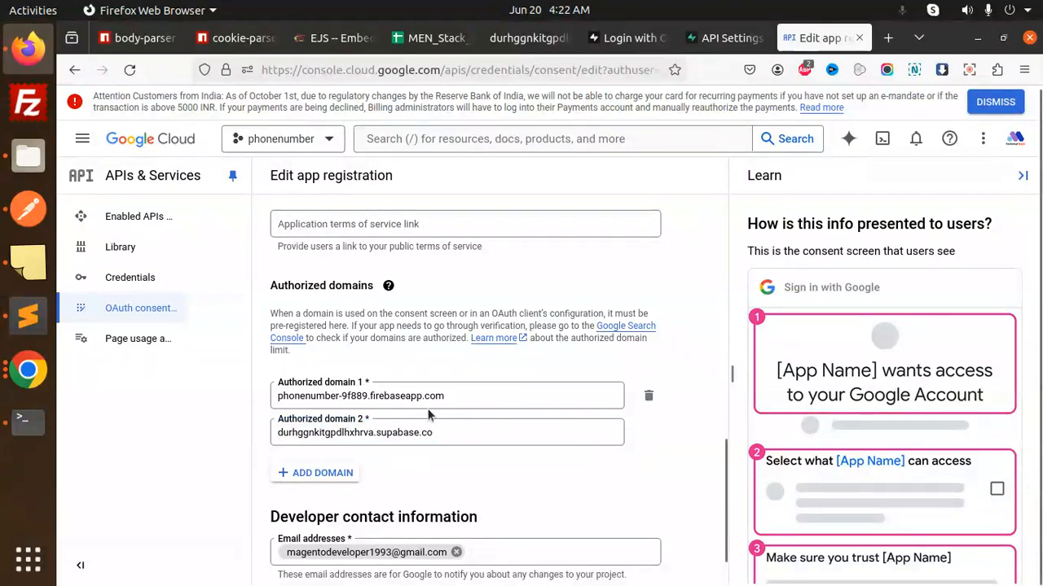
scroll(down, 3)
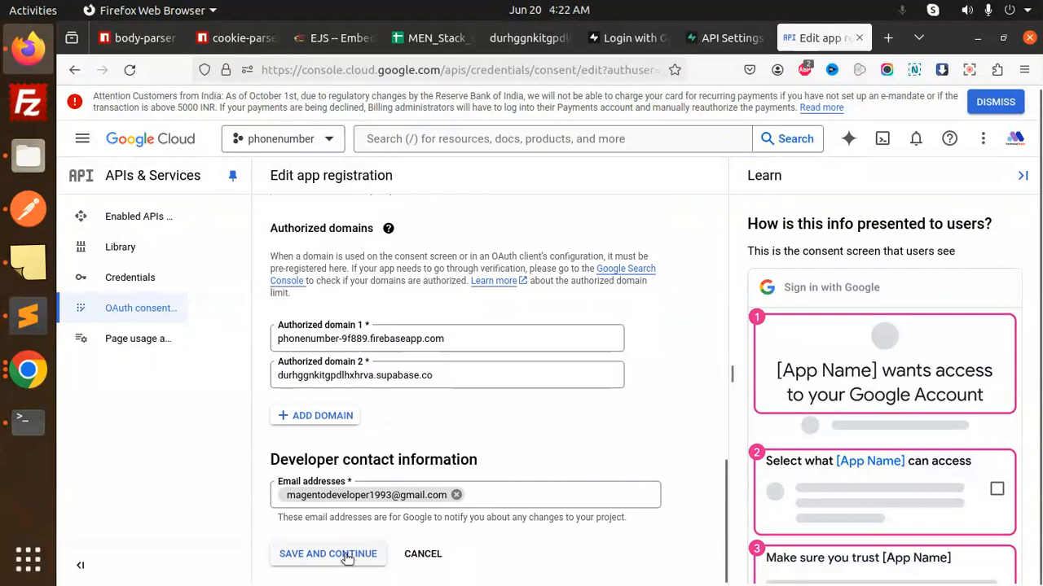
click(328, 554)
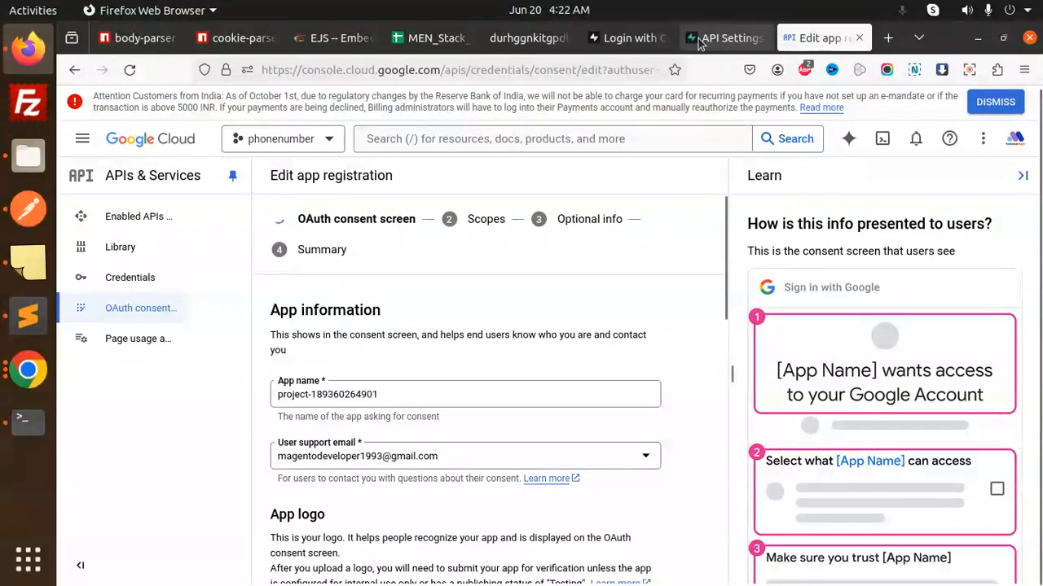
Check the guide's required scopes: userinfo.email, userinfo.profile and openid.
click(627, 38)
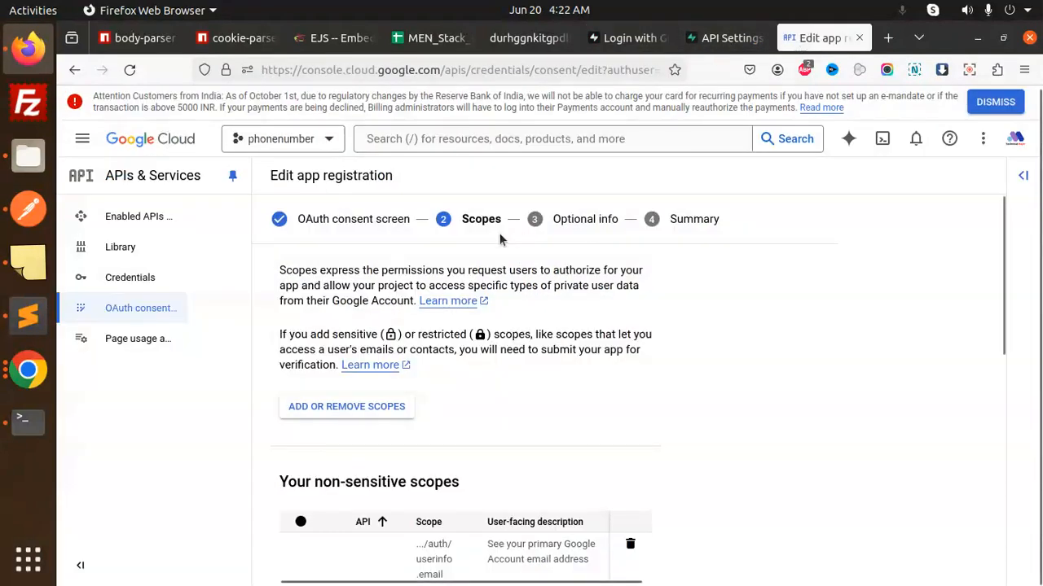
scroll(down, 3)
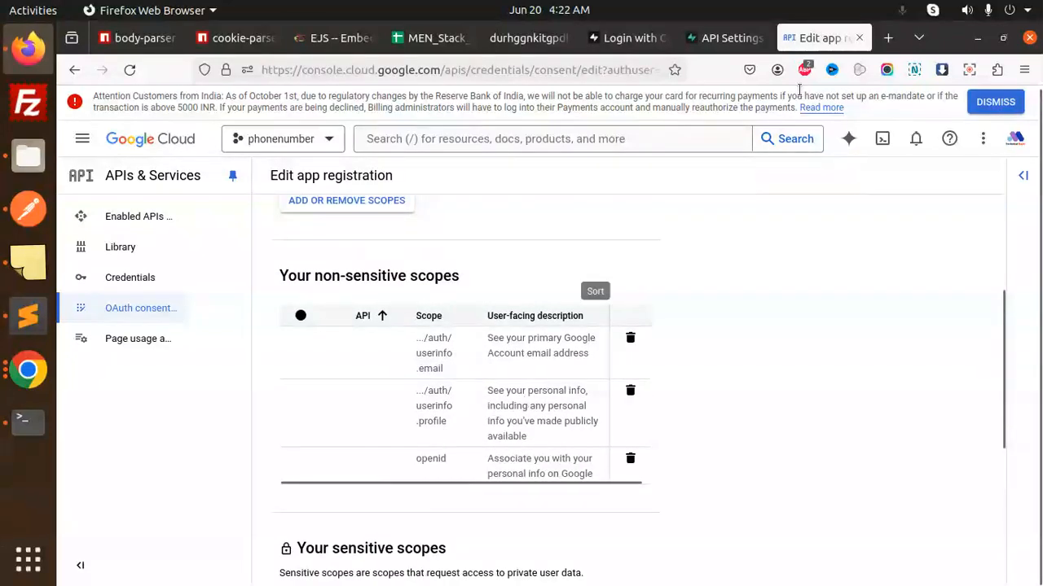
click(627, 37)
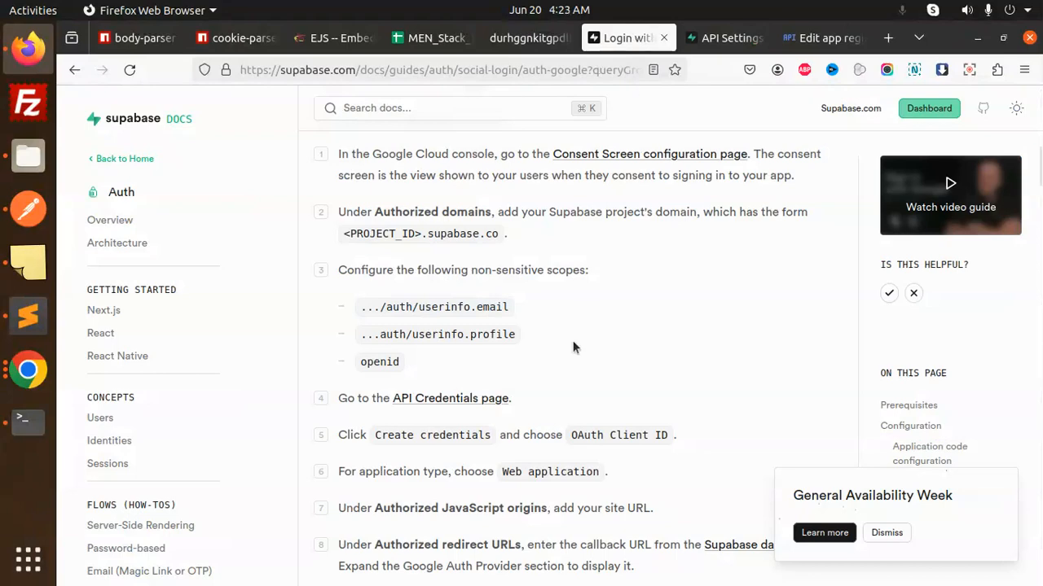
scroll(down, 3)
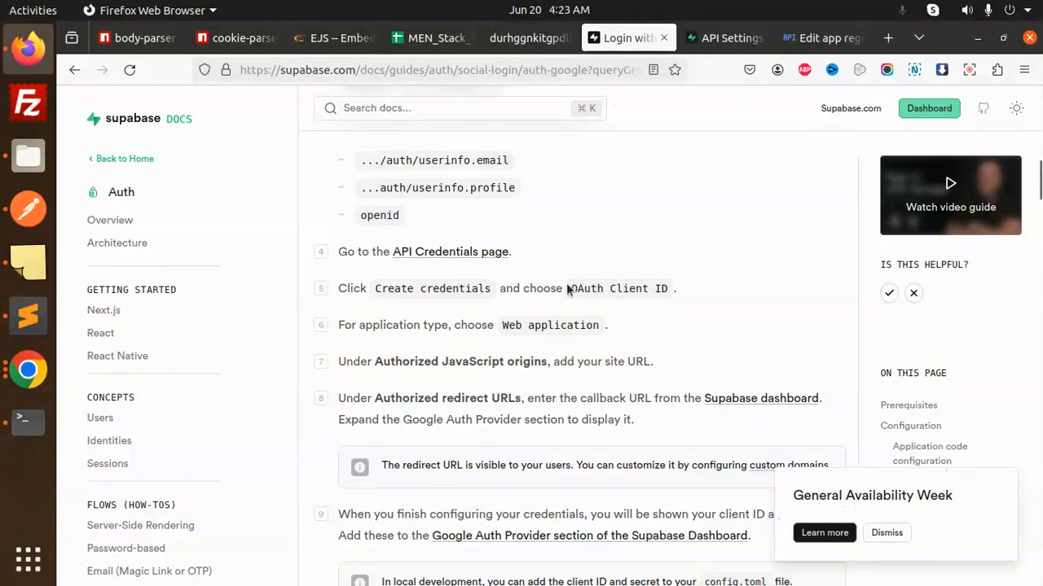
mouse_move(724, 37)
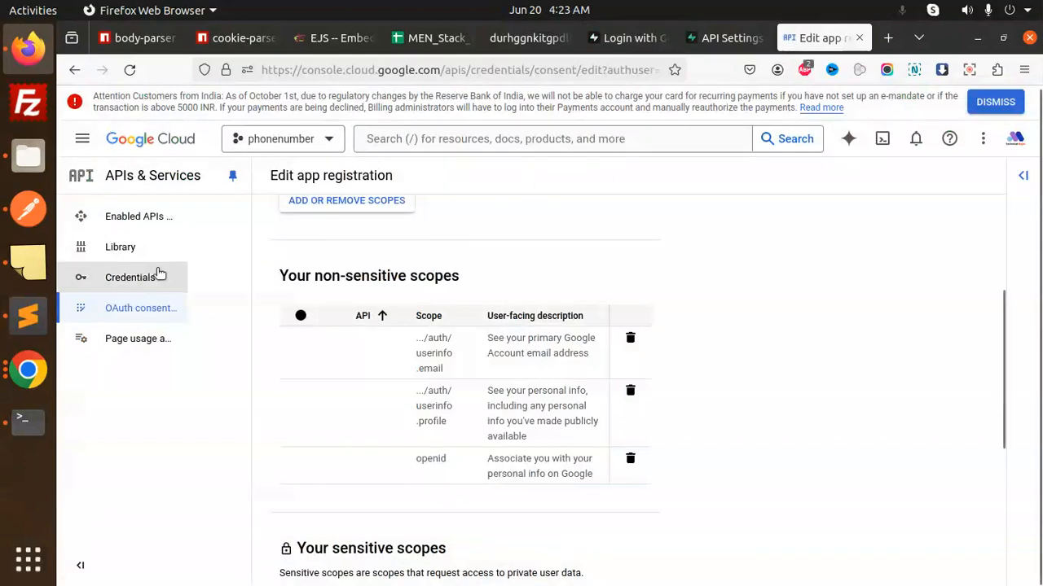
Create a Web application OAuth client ID named Supabase from Credentials.
click(130, 277)
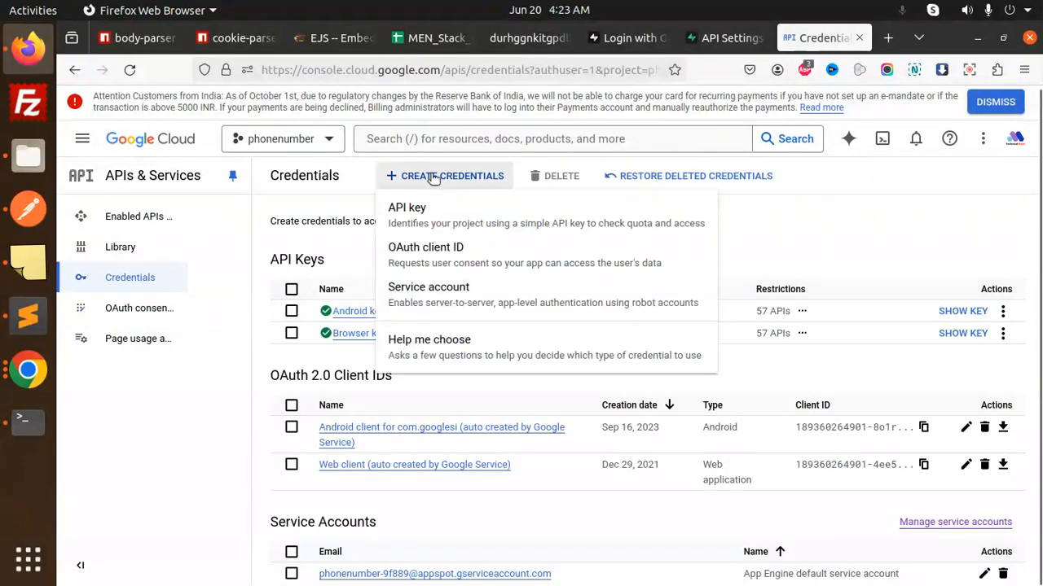
mouse_move(425, 254)
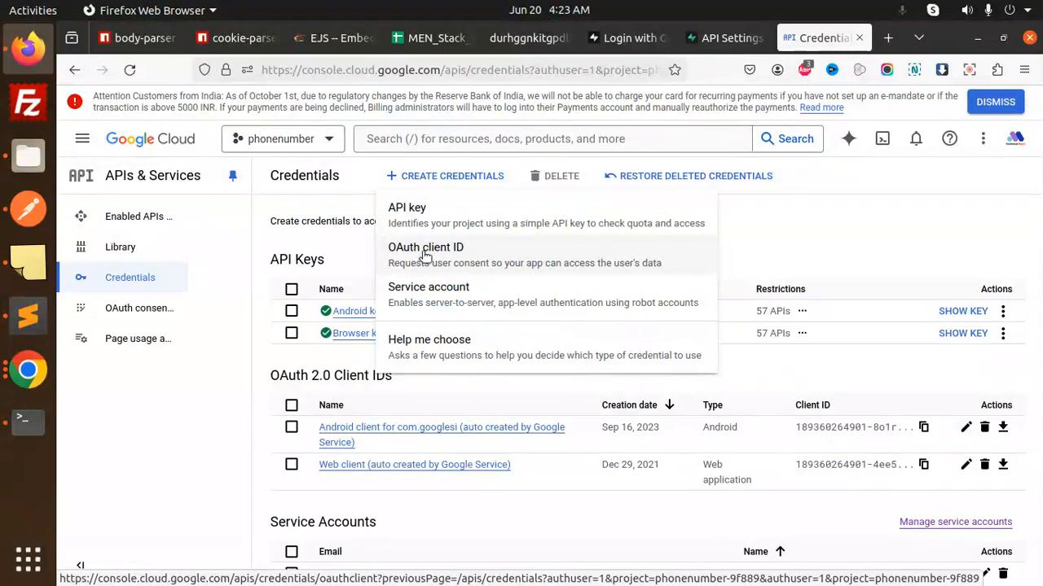
click(425, 254)
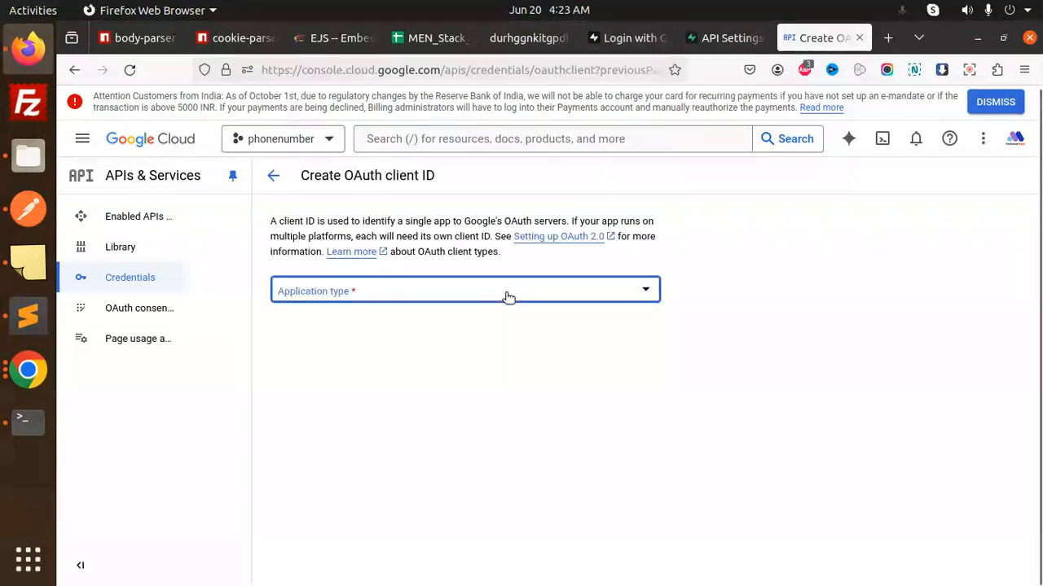
click(464, 289)
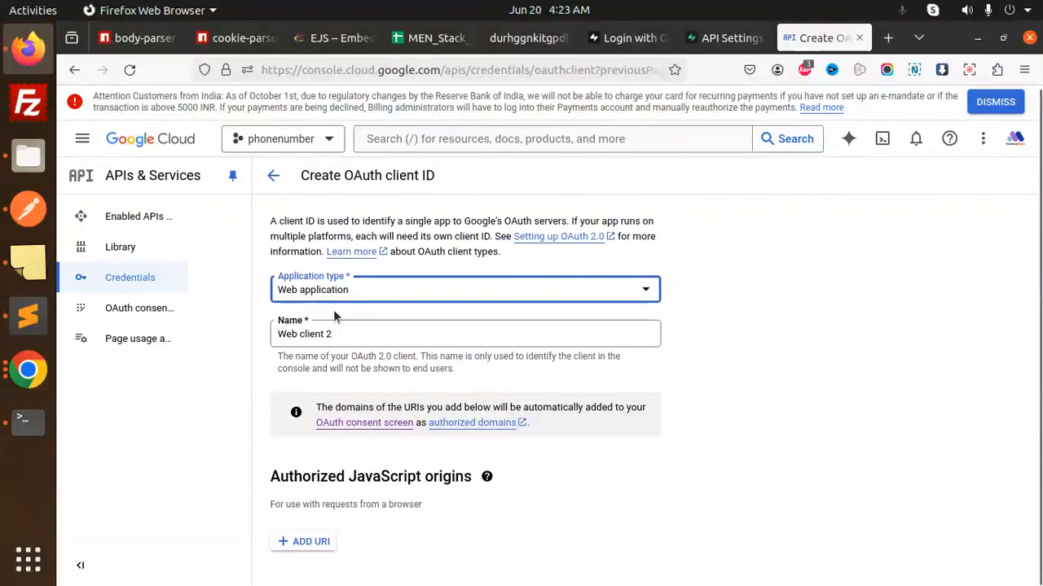
text(S)
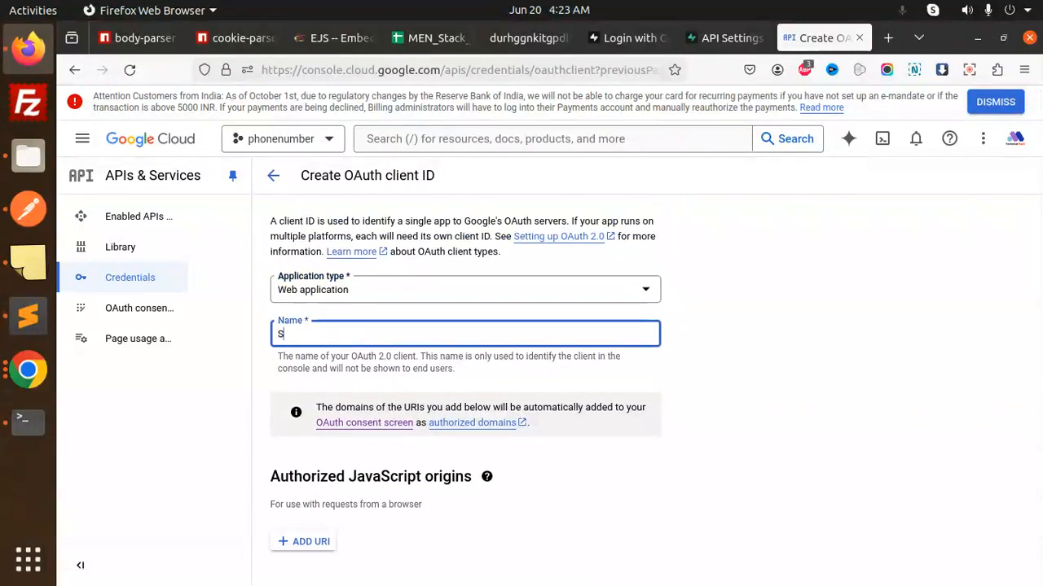
text(upabase)
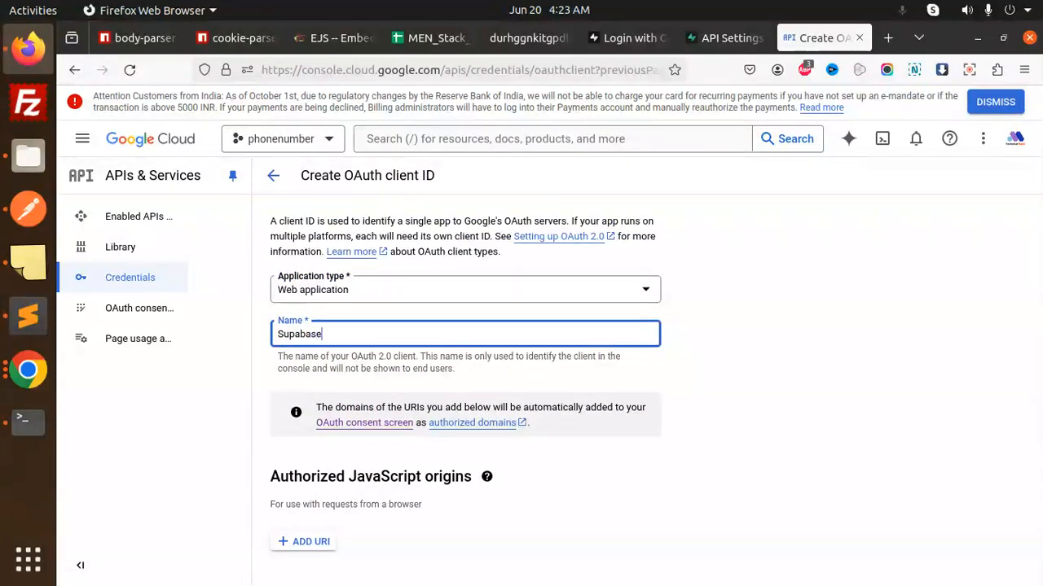
Add an authorized JavaScript origin entry for localhost, consulting the Supabase guide.
scroll(down, 3)
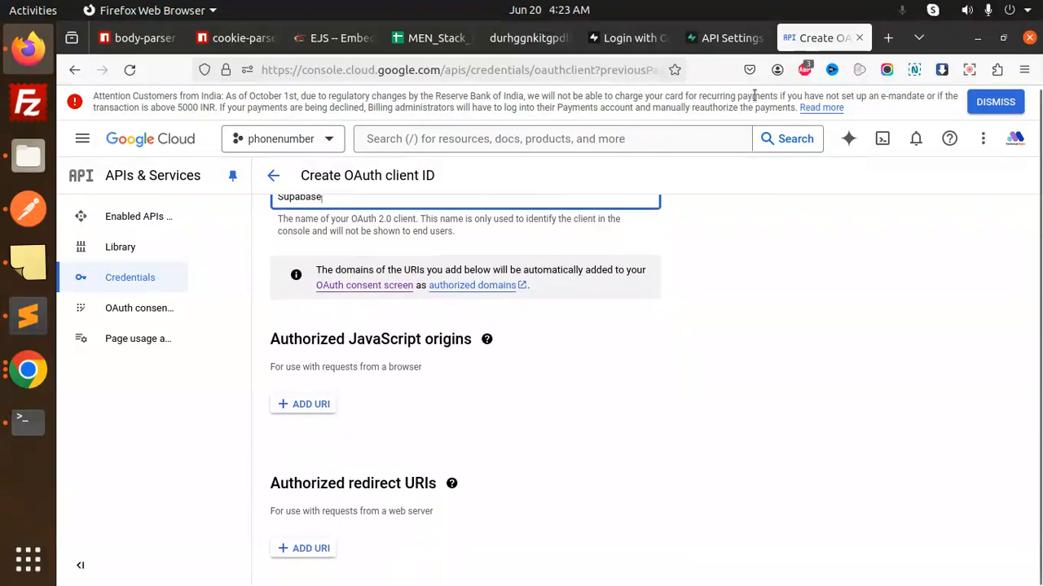
click(628, 37)
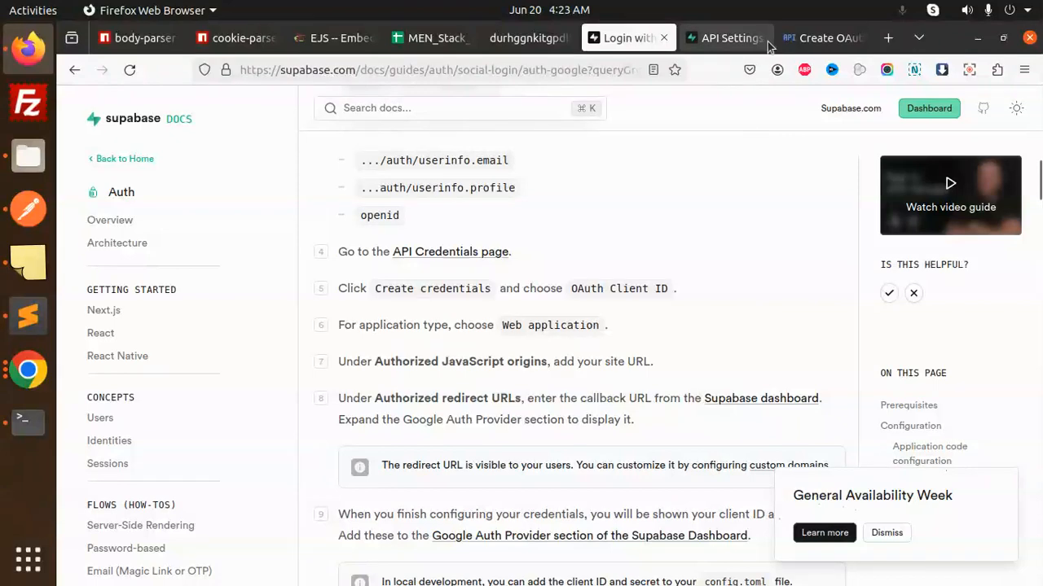
click(822, 38)
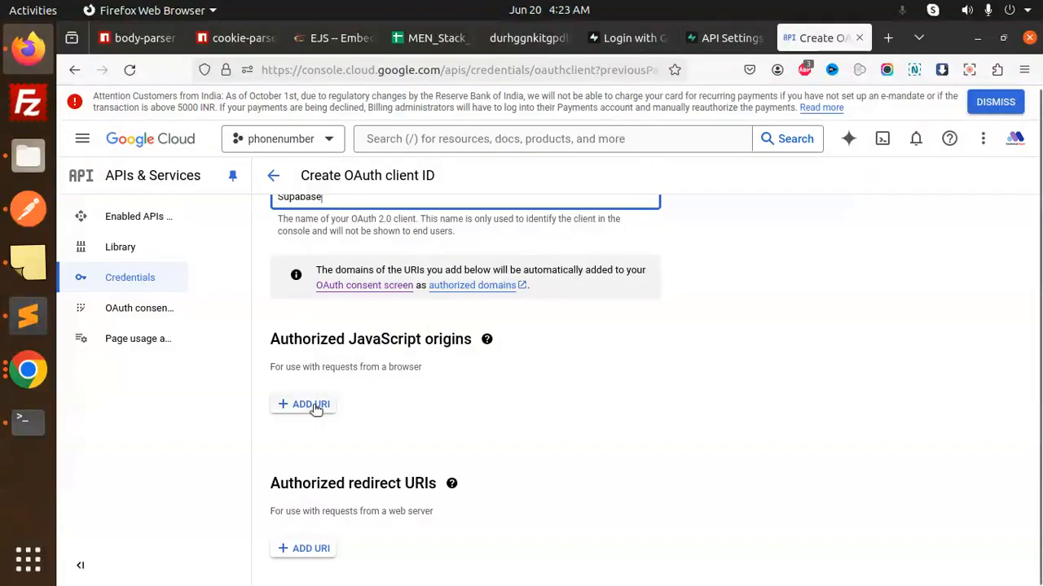
click(310, 404)
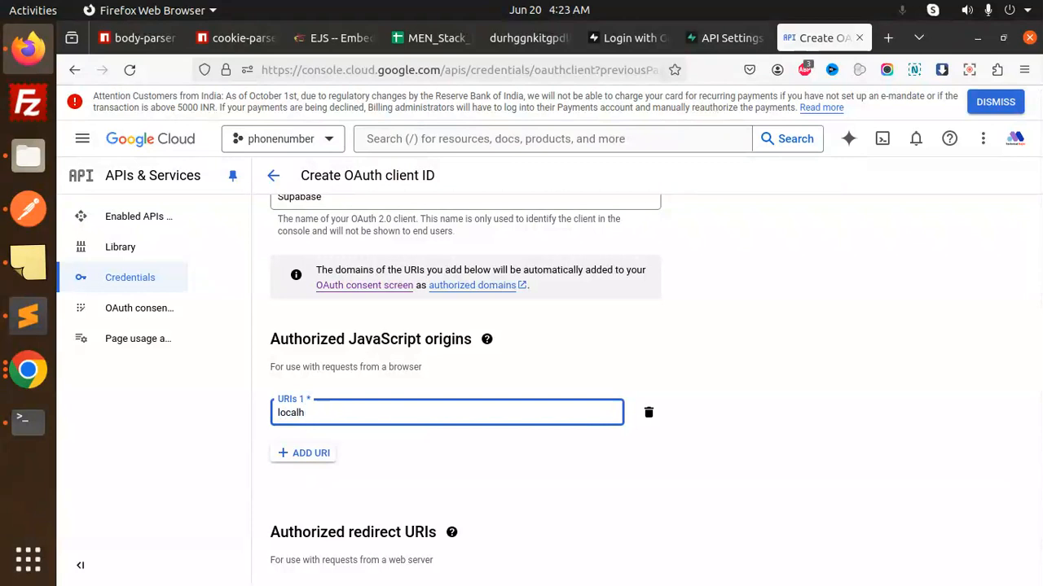
text(st)
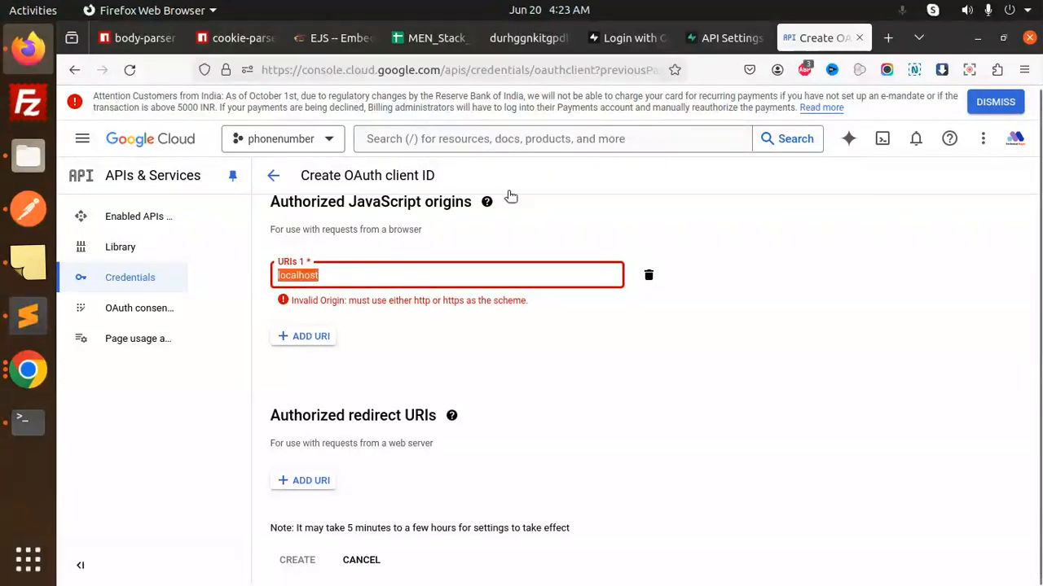
click(627, 37)
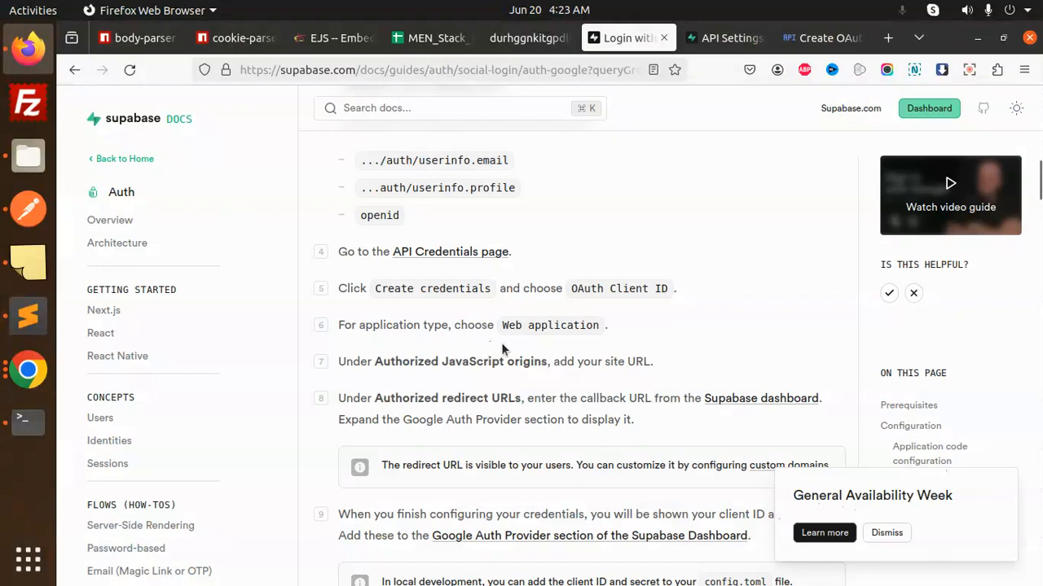
mouse_move(515, 367)
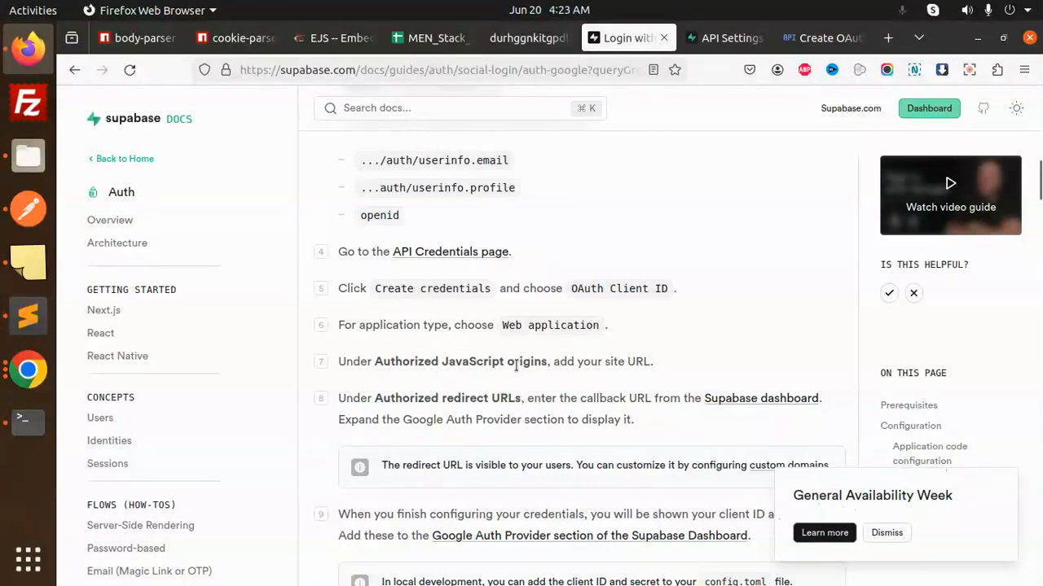
mouse_move(600, 375)
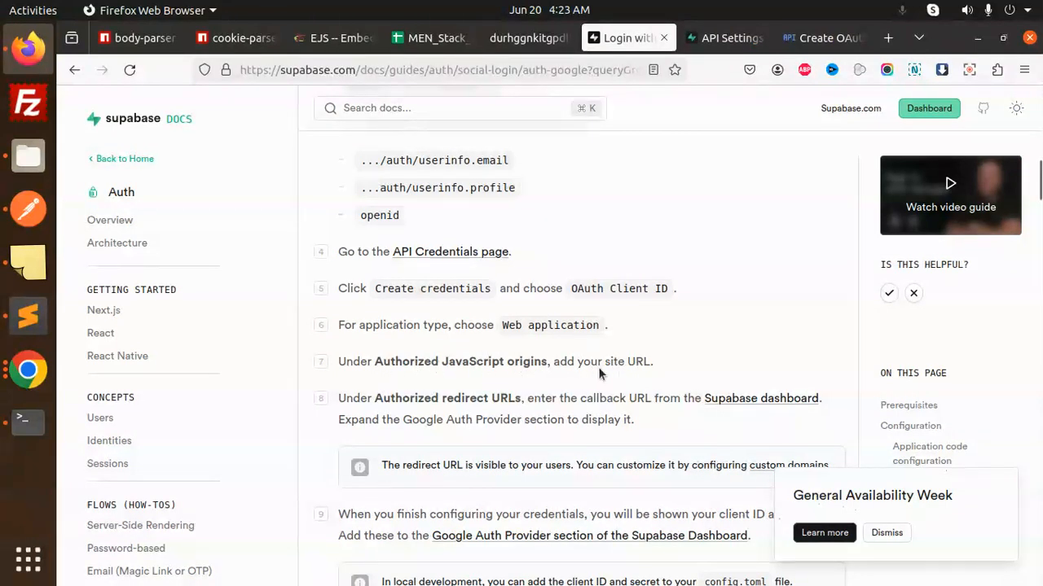
Scroll to step 8 of the guide and follow the link to Authentication providers.
scroll(down, 3)
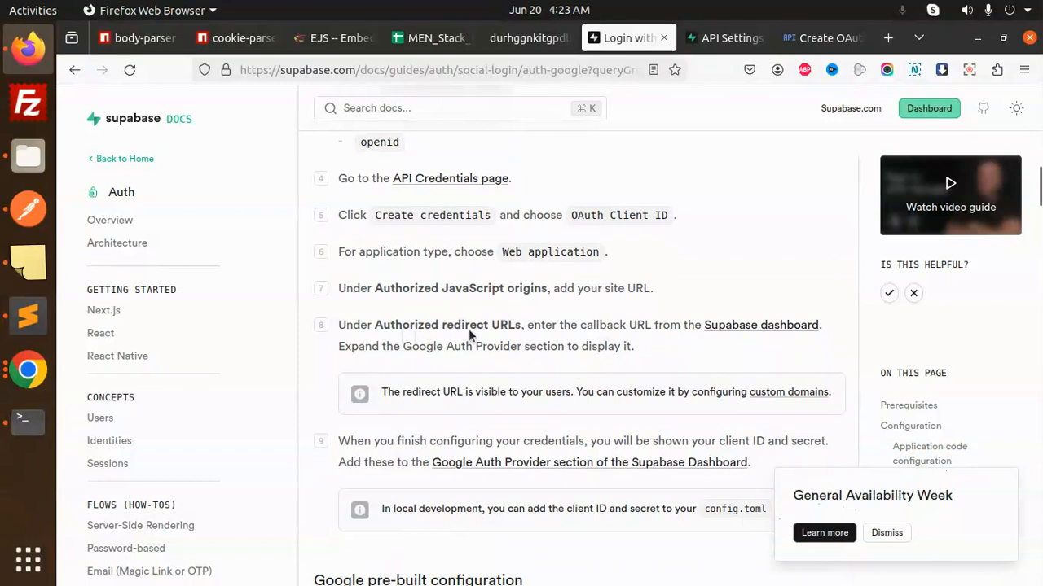
mouse_move(761, 325)
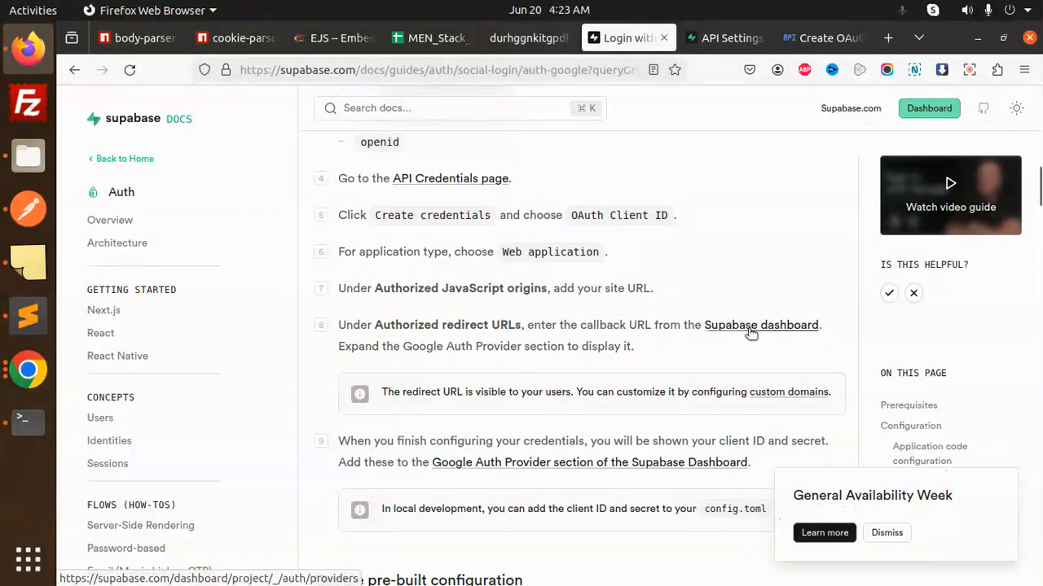
click(761, 325)
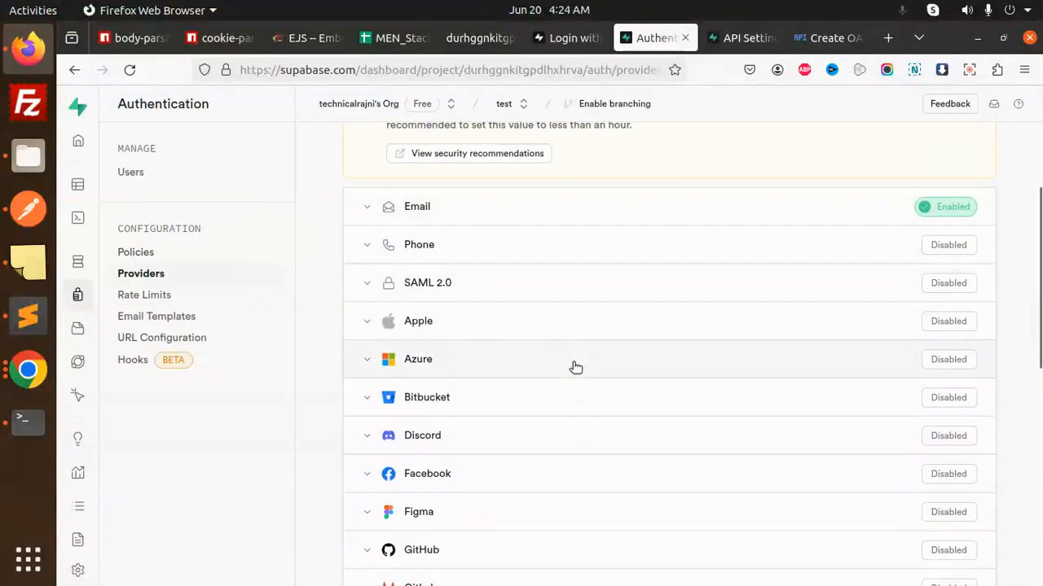
Expand the Google provider, copy its OAuth callback URL, and return to the client form.
scroll(down, 3)
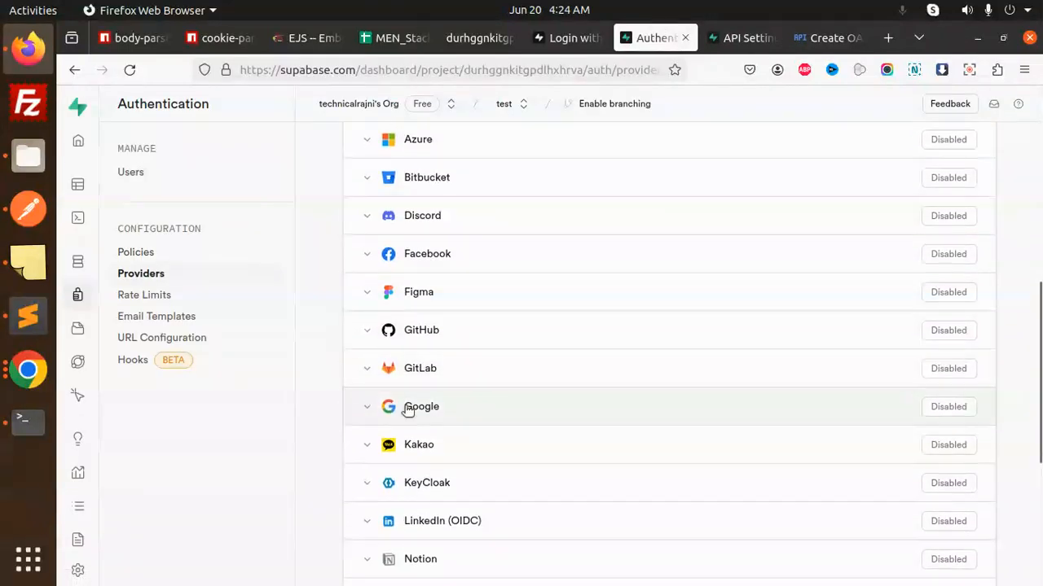
scroll(down, 3)
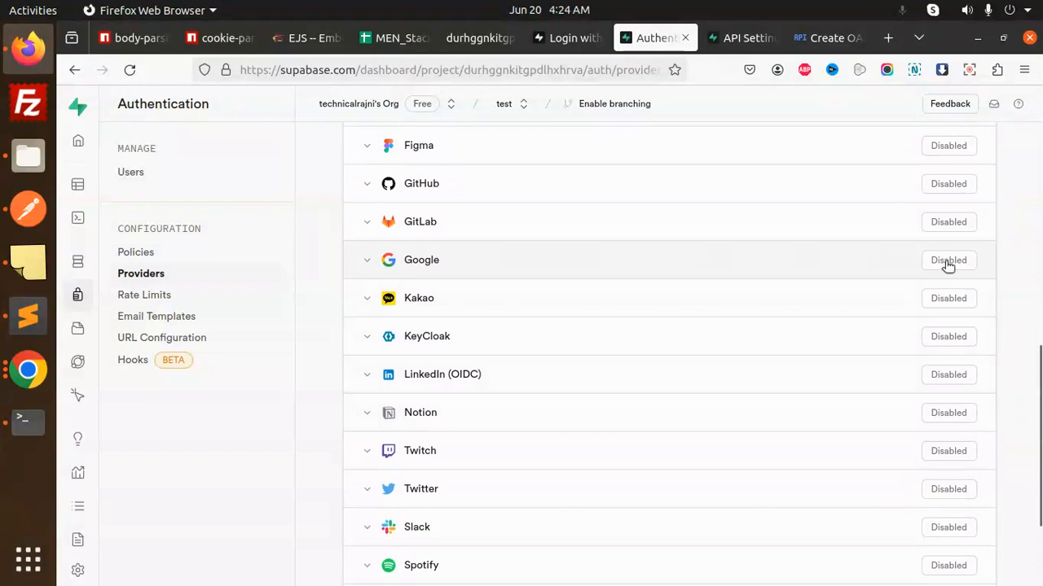
click(421, 259)
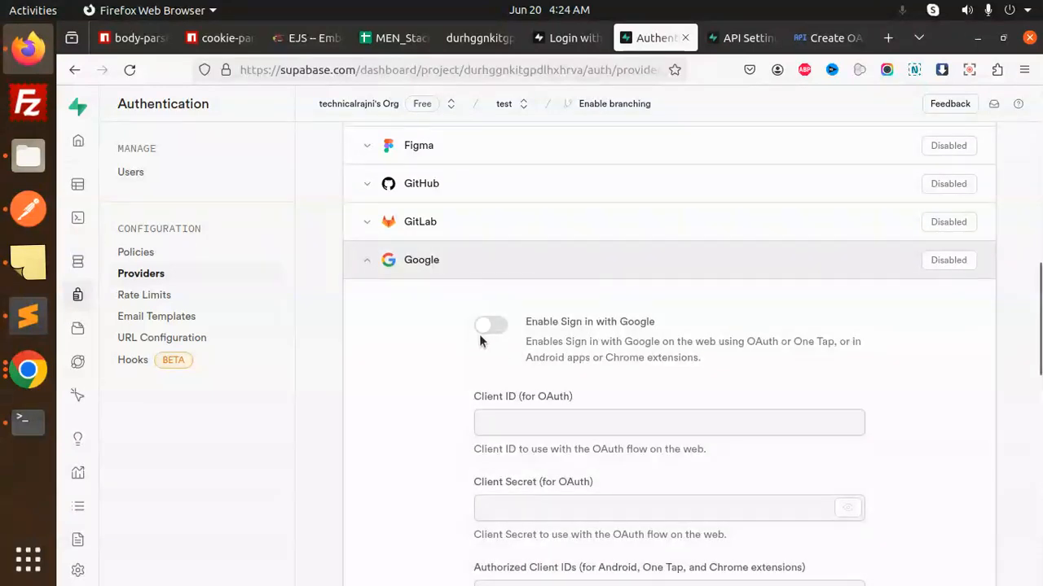
scroll(down, 3)
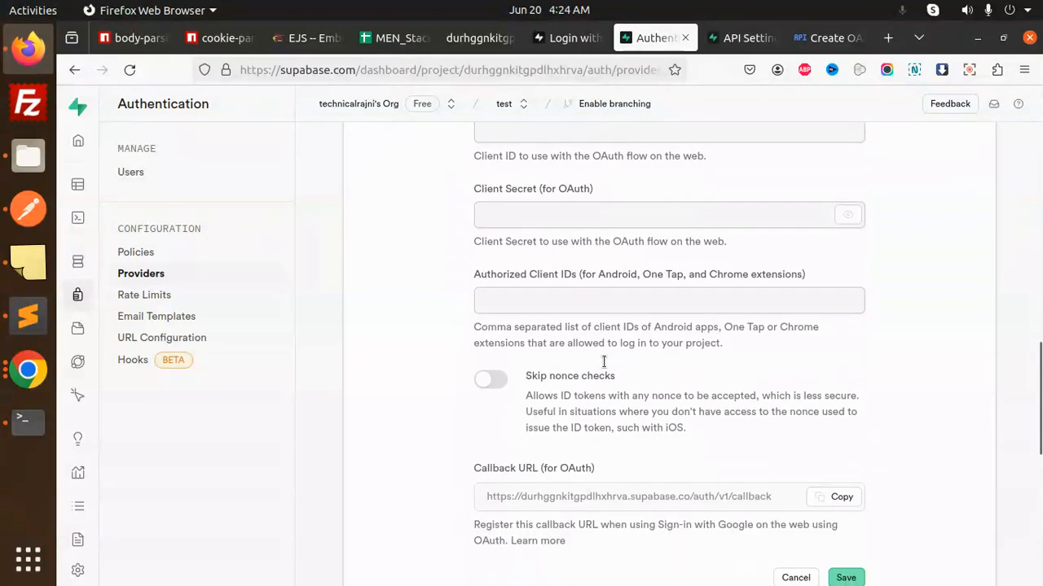
scroll(down, 3)
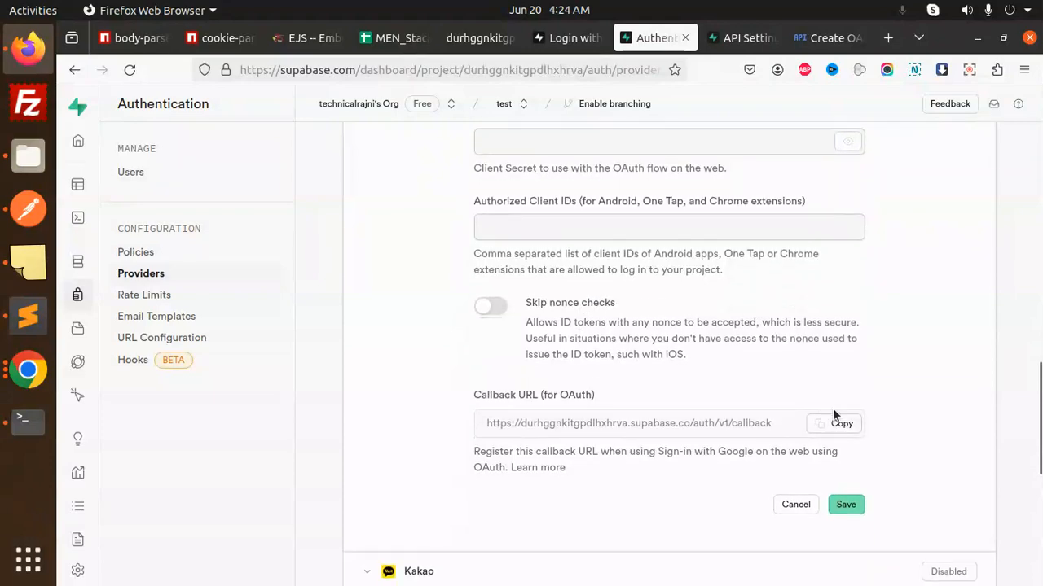
click(842, 423)
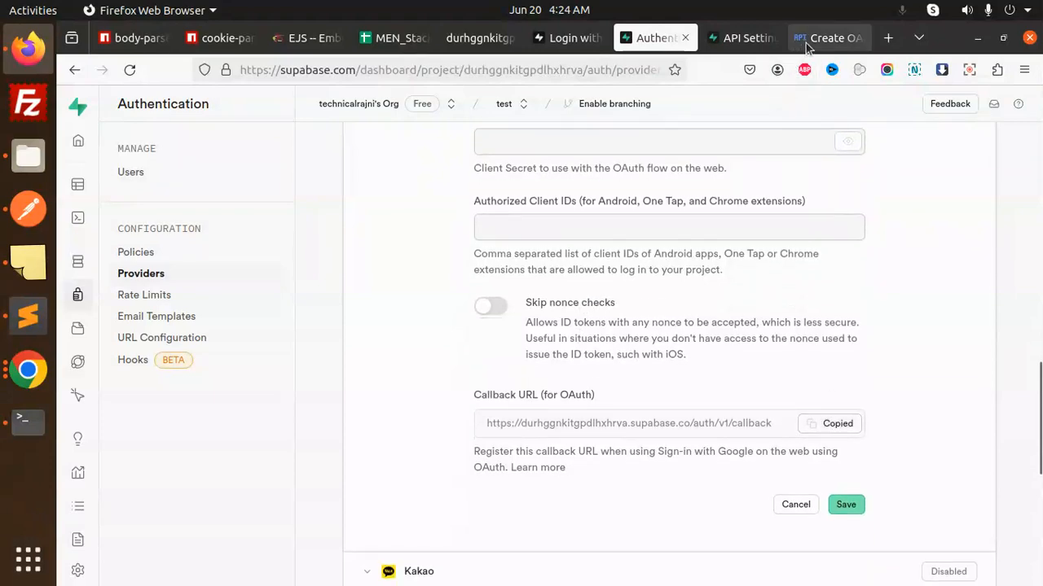
click(828, 37)
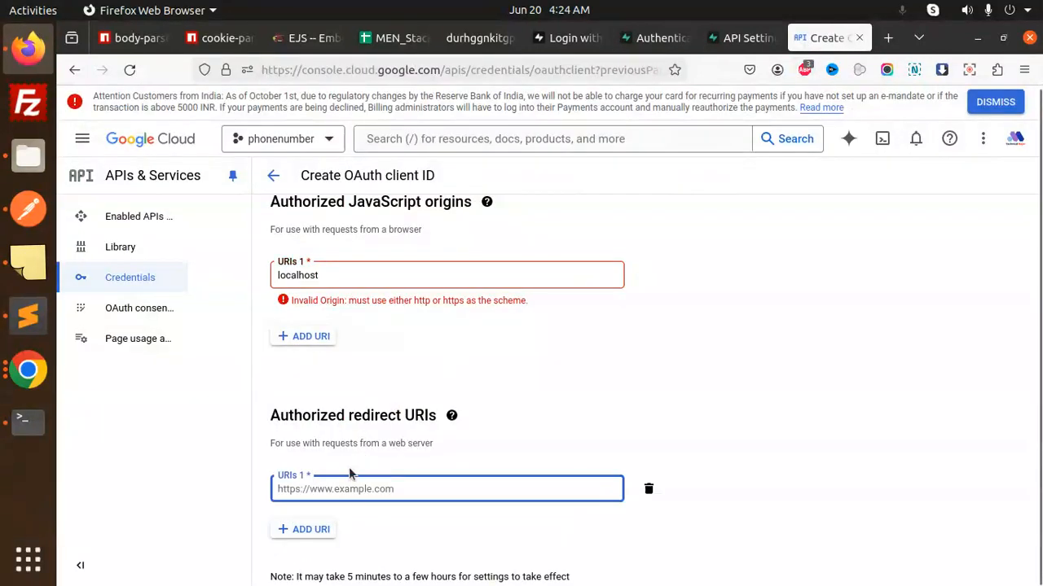
Paste the Supabase callback URL, enter origin 'hhtp://localhost', and attempt creation, which fails.
text(https://durhggnkitgpdlhxhrva.supabase.co/auth/v1/callback)
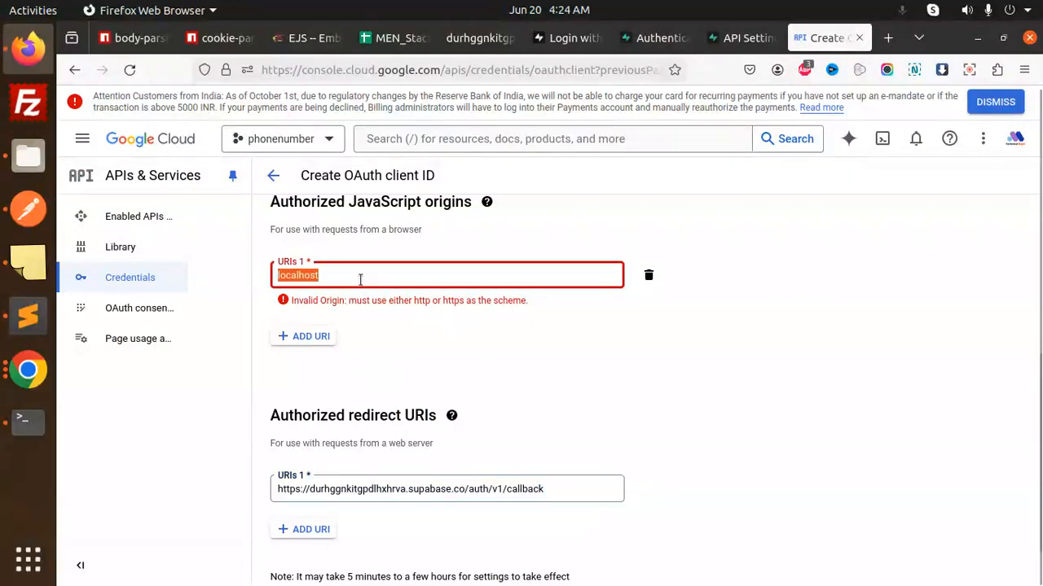
text(hhtp://)
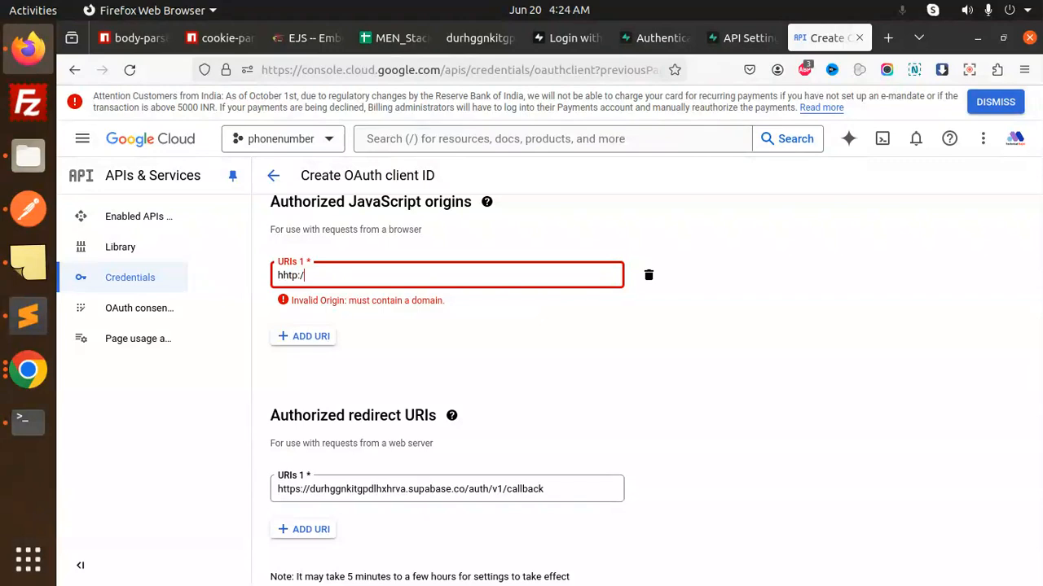
text(localhost)
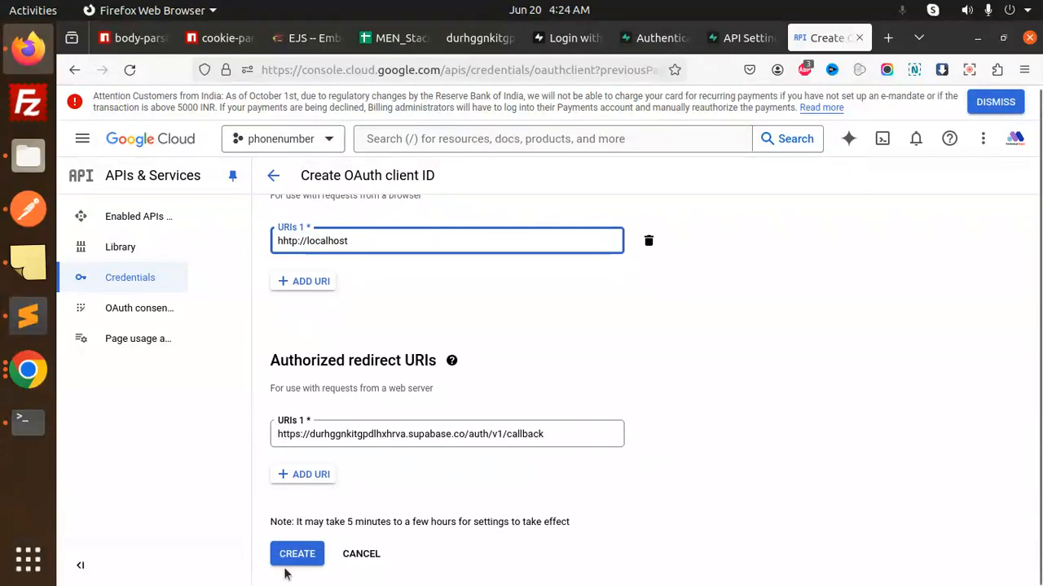
click(296, 554)
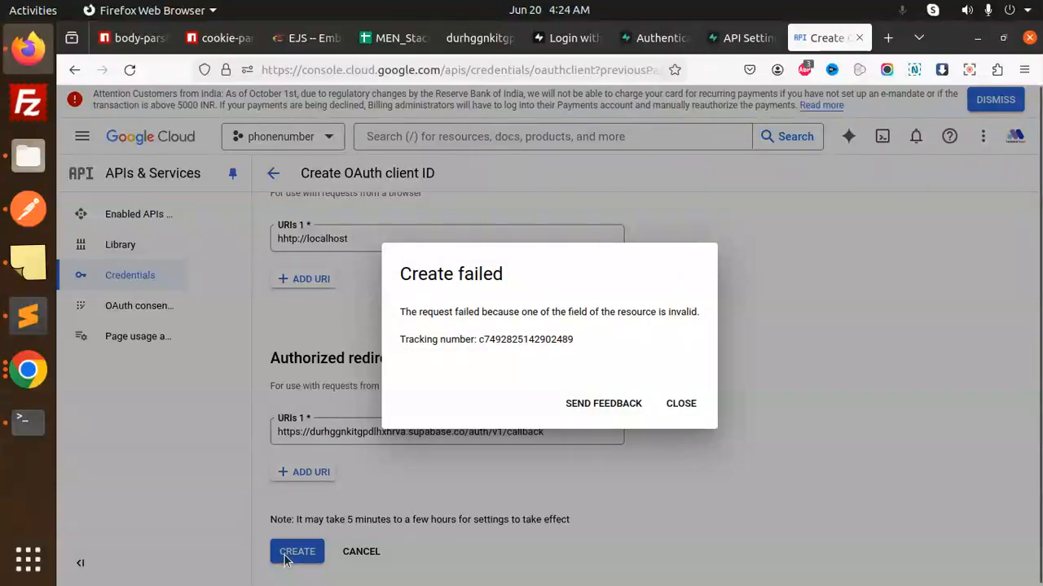
Dismiss the repeated Create failed dialogs while retrying the OAuth client creation.
click(681, 404)
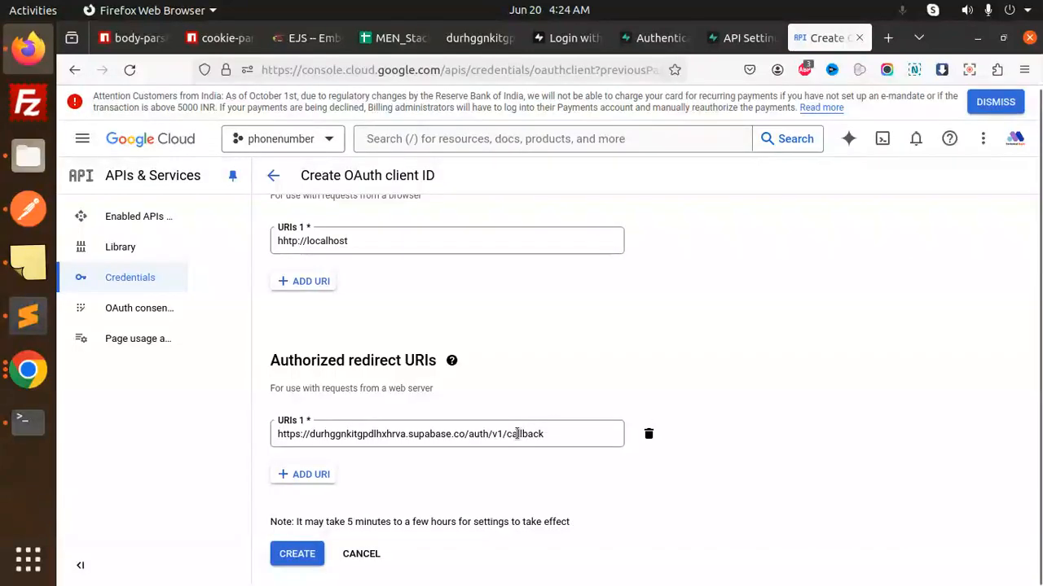
click(296, 554)
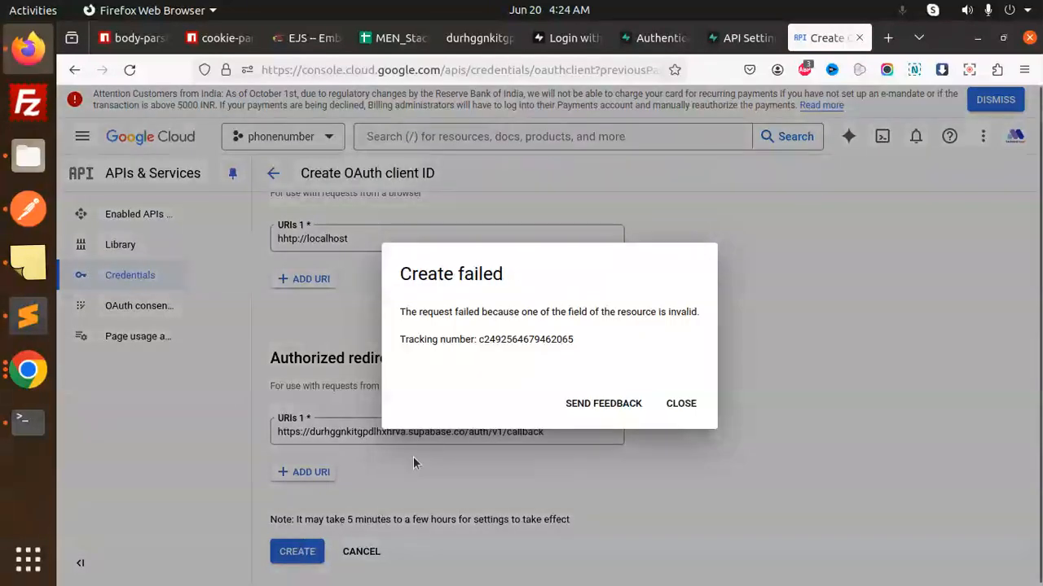
mouse_move(652, 318)
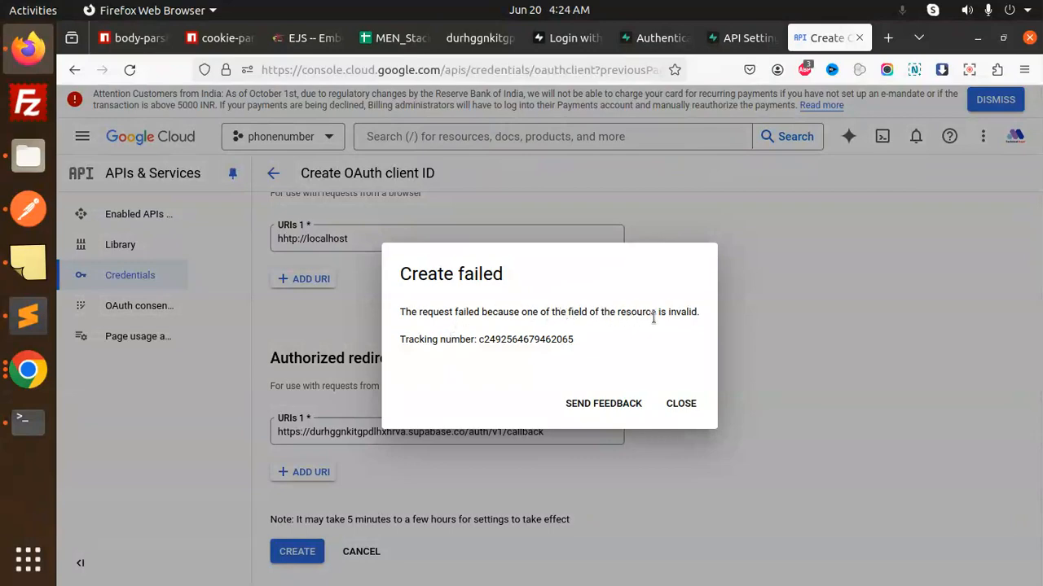
click(681, 404)
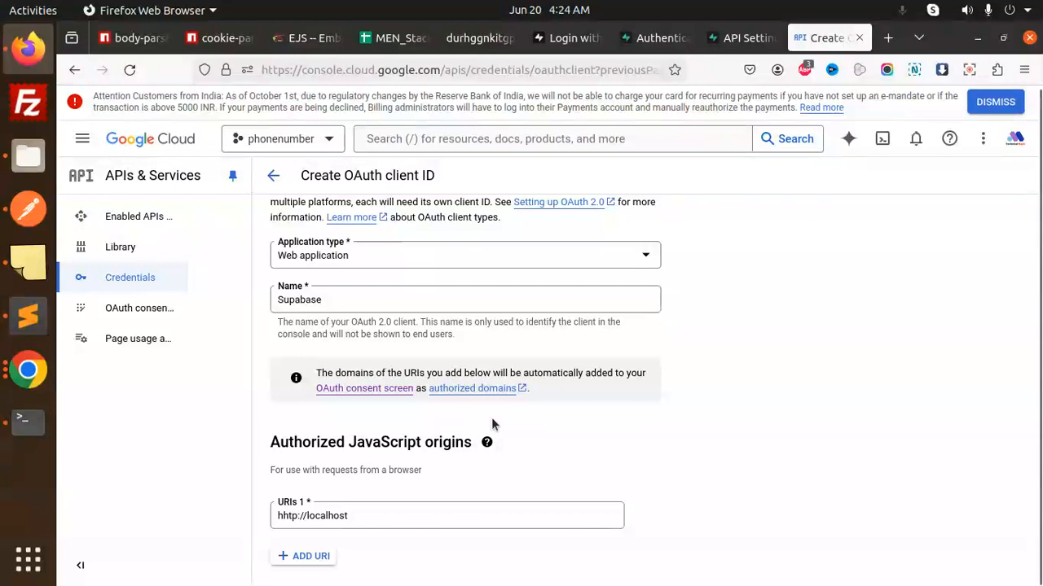
mouse_move(468, 414)
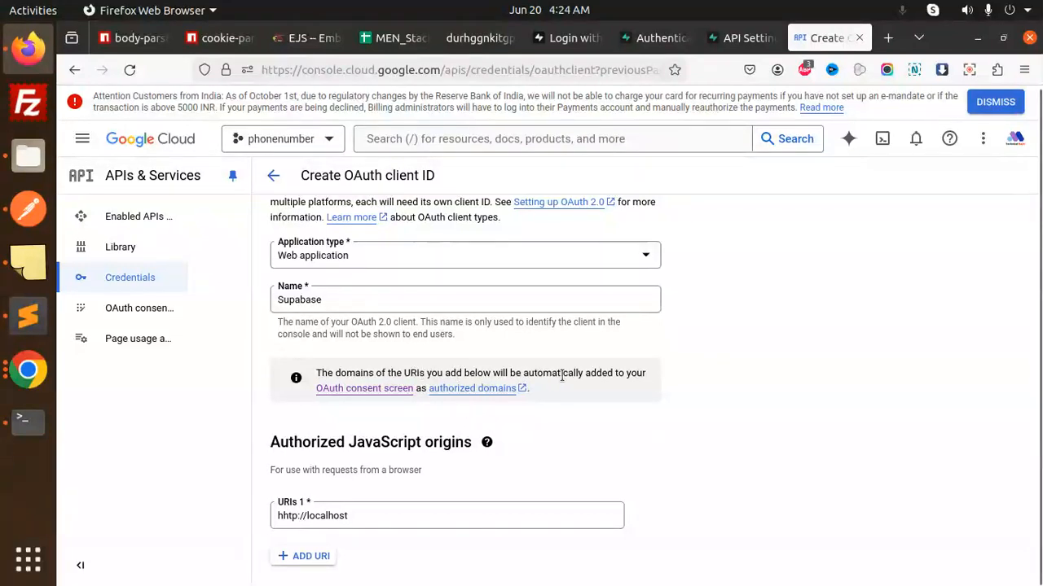
mouse_move(364, 387)
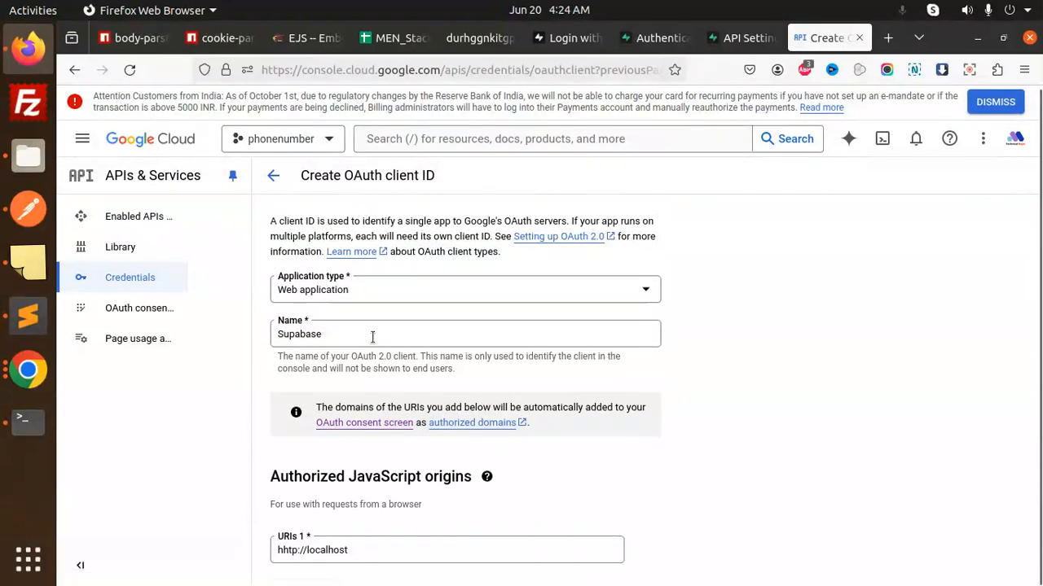
scroll(down, 3)
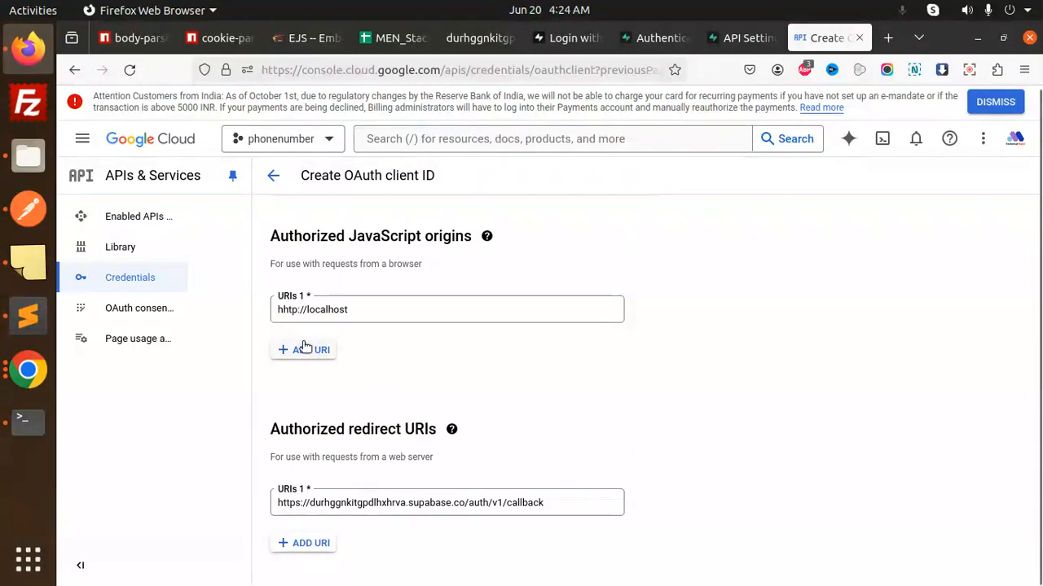
click(446, 309)
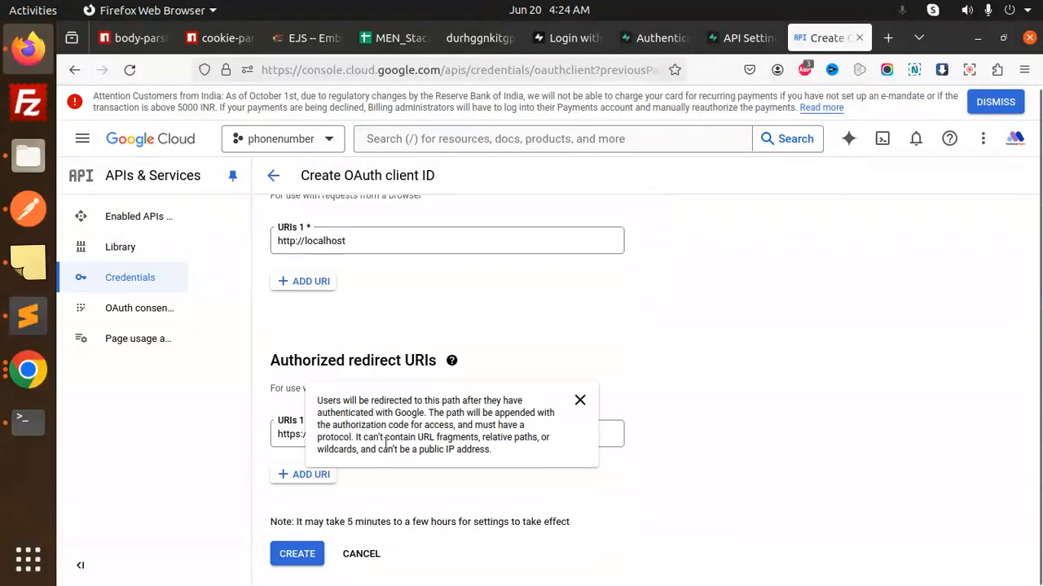
click(296, 554)
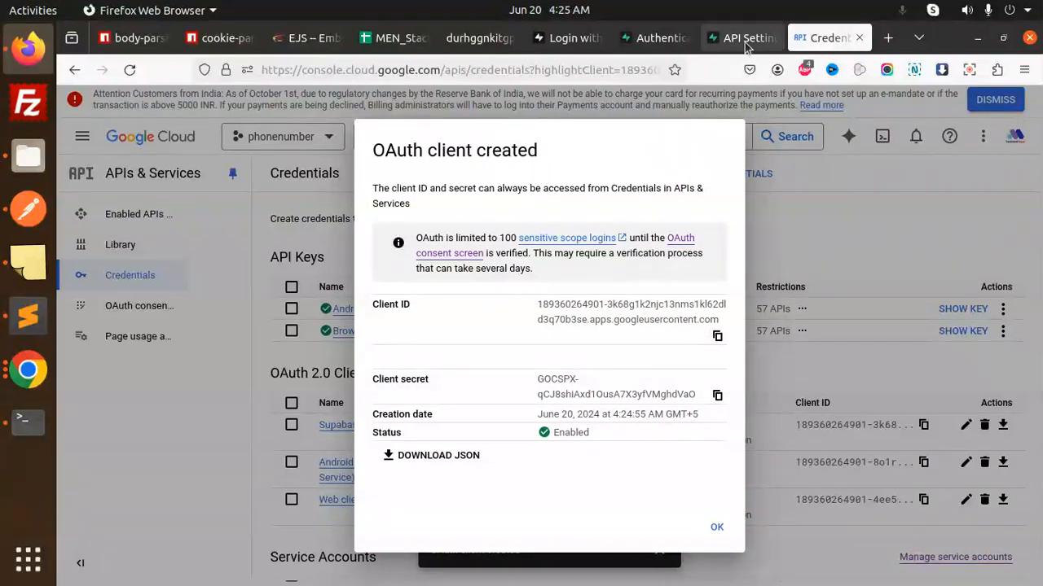
click(567, 38)
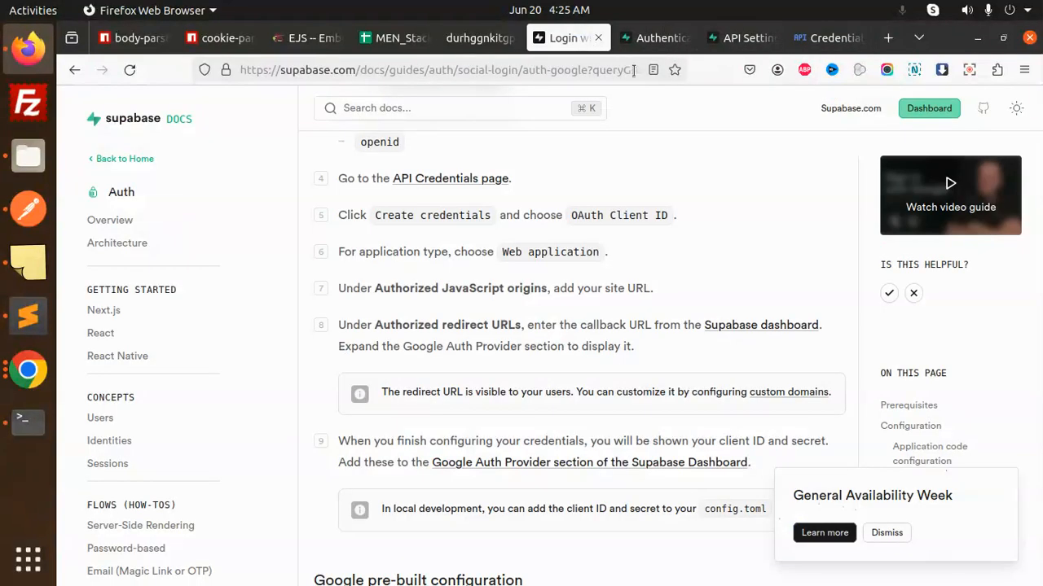
click(655, 37)
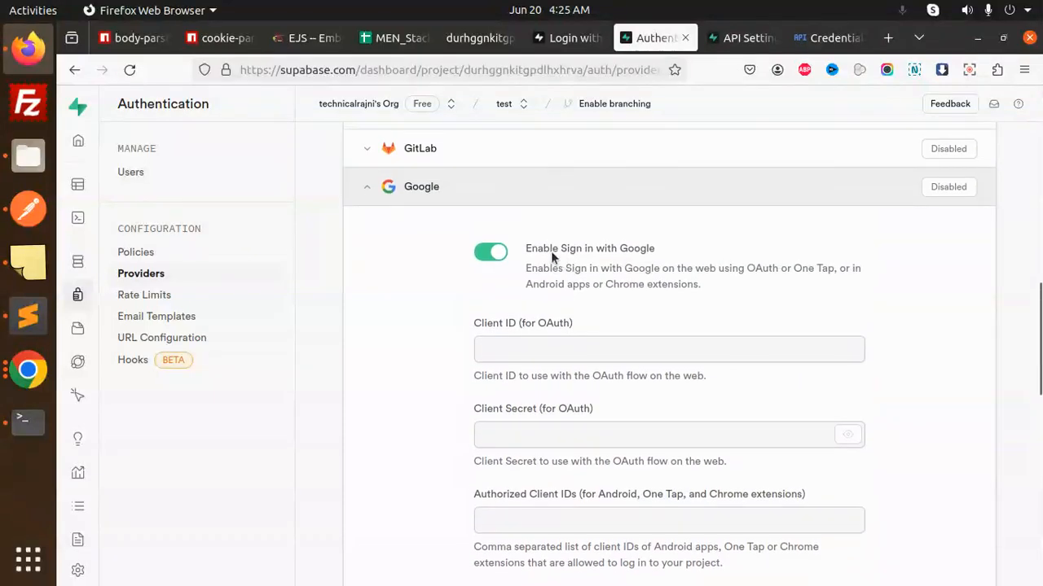
text(560264901-3k68g1k2njc13nms1kl62dld3q70b3se.apps.googleusercontent.com)
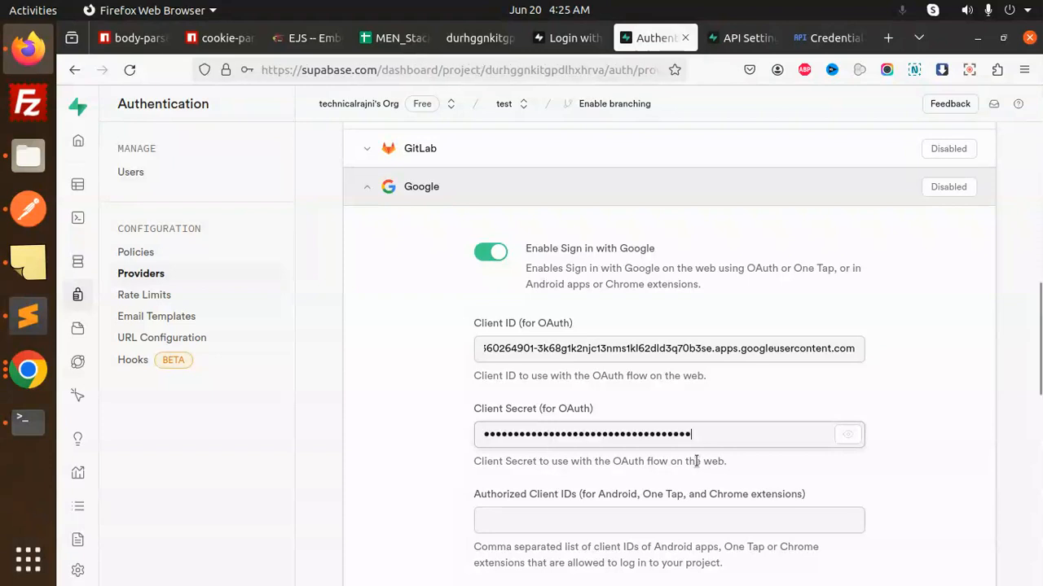
scroll(down, 3)
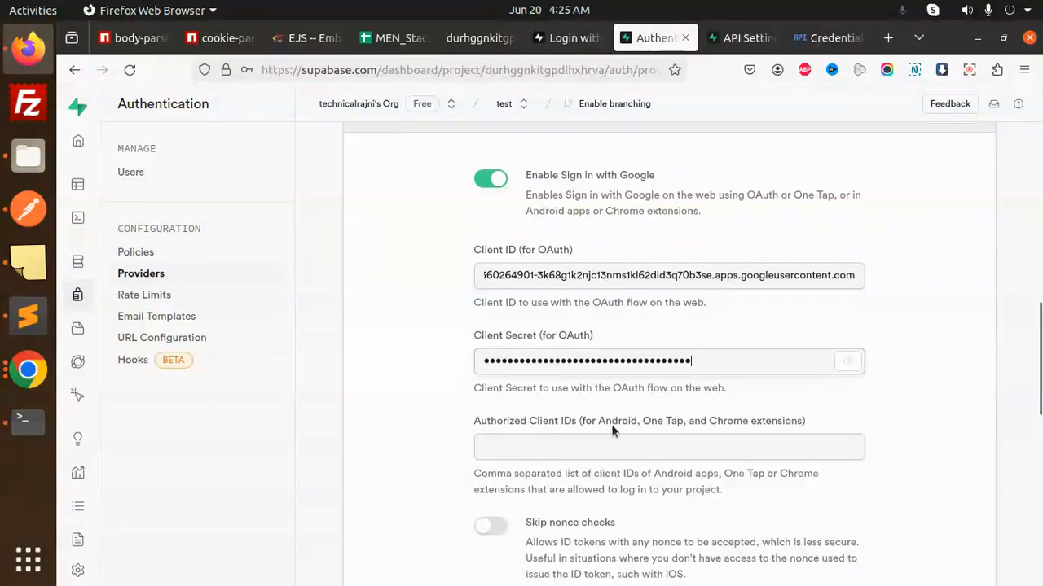
scroll(down, 3)
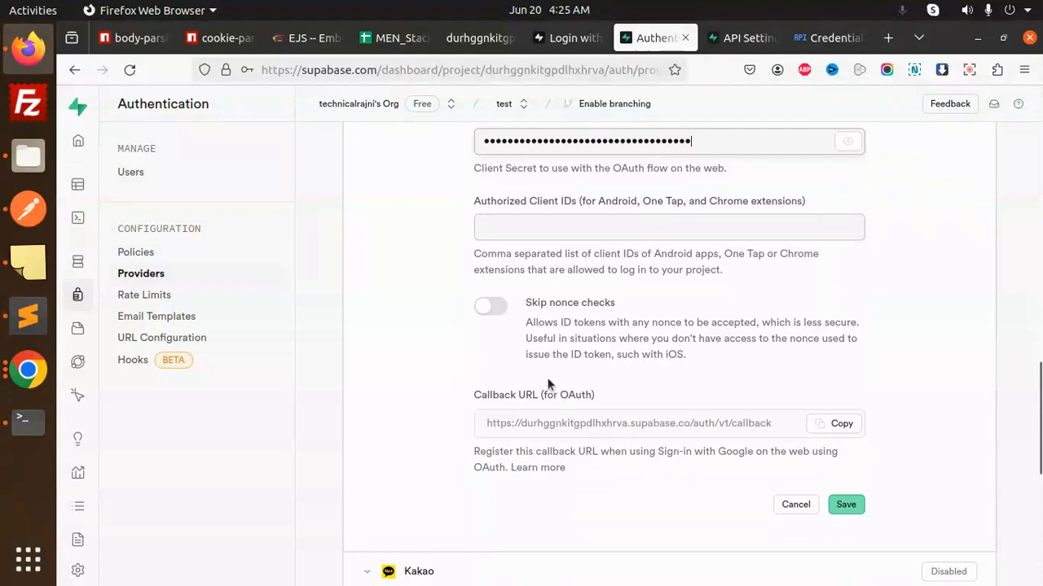
click(846, 504)
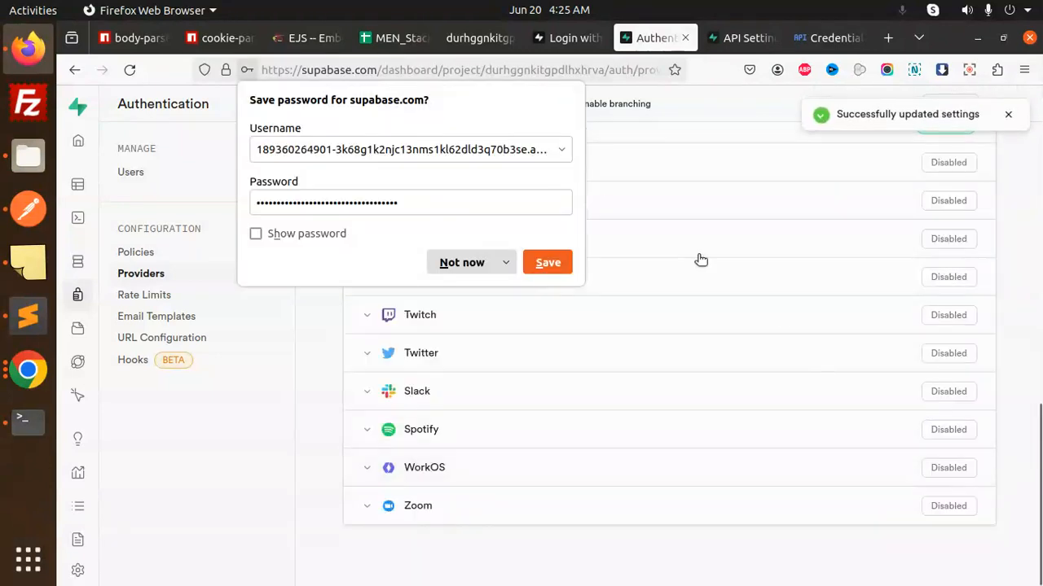
click(462, 262)
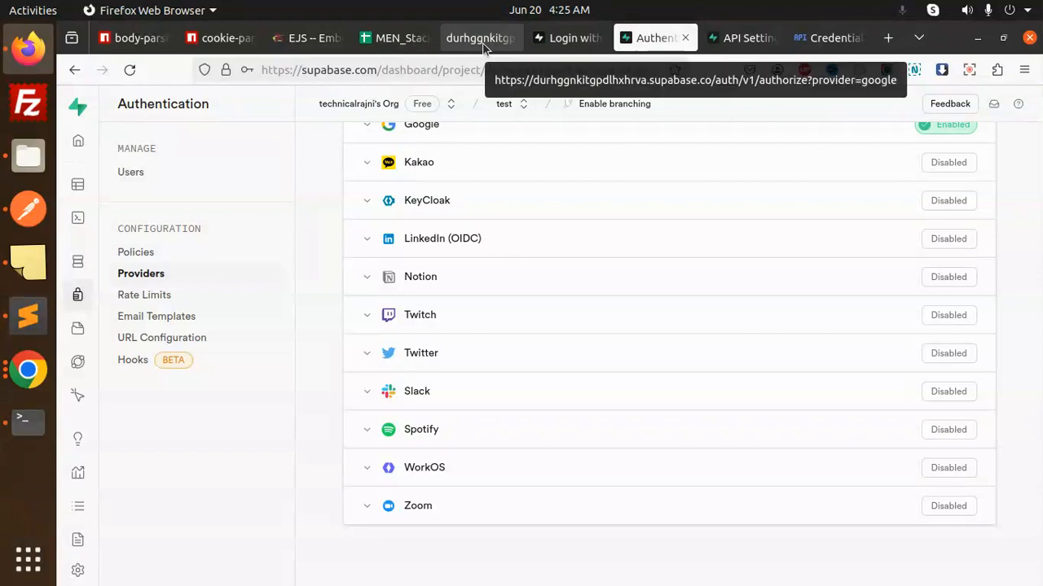
Sign in to the localhost React app's login page with the first Google account.
click(481, 37)
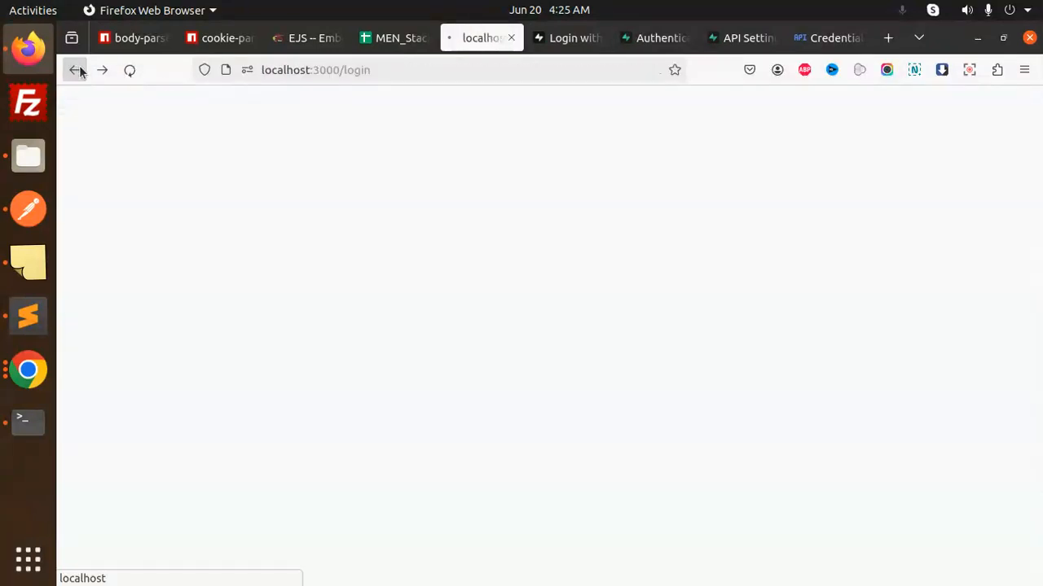
click(74, 70)
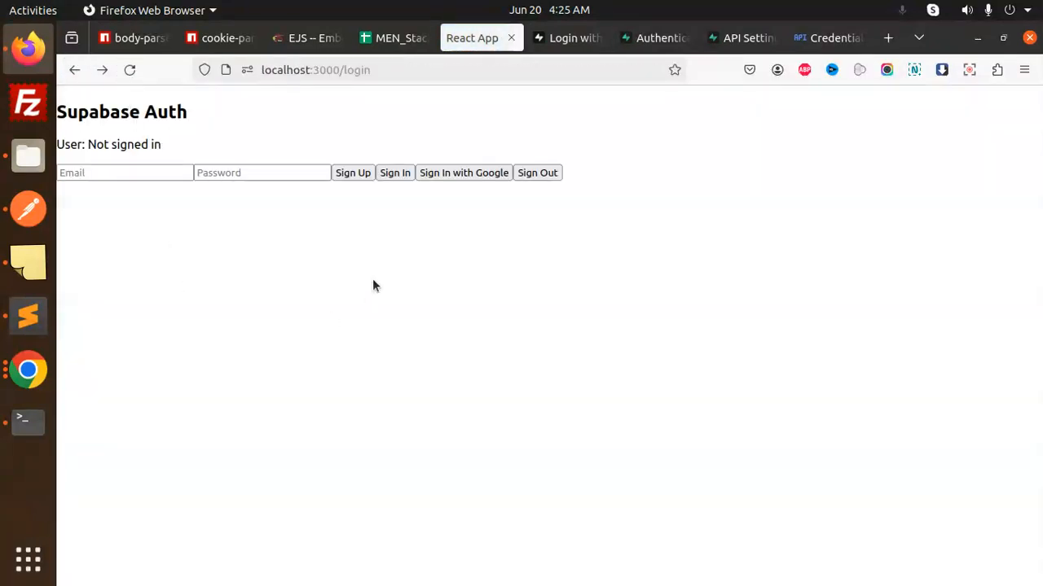
click(463, 172)
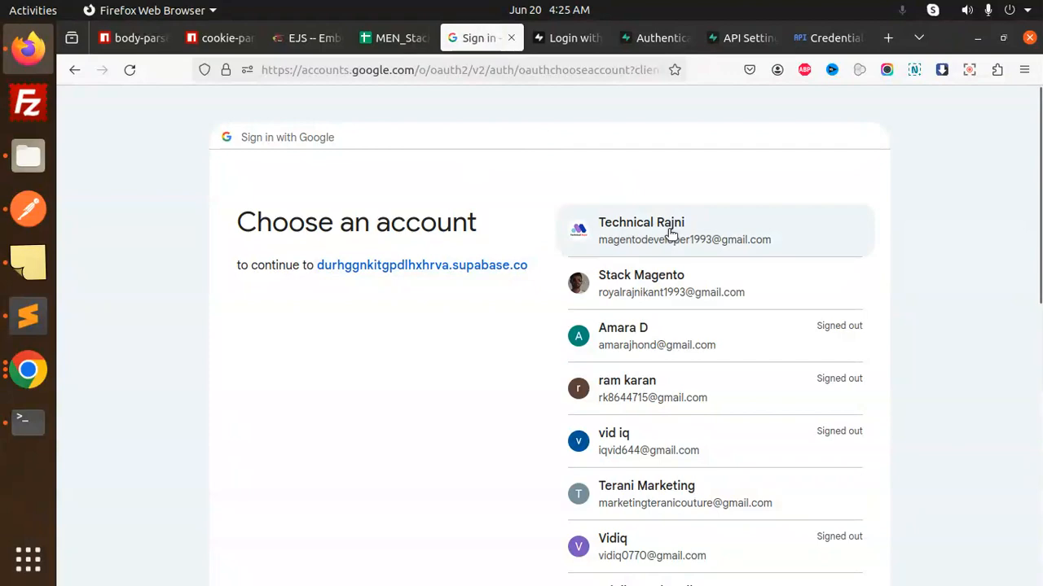
click(684, 231)
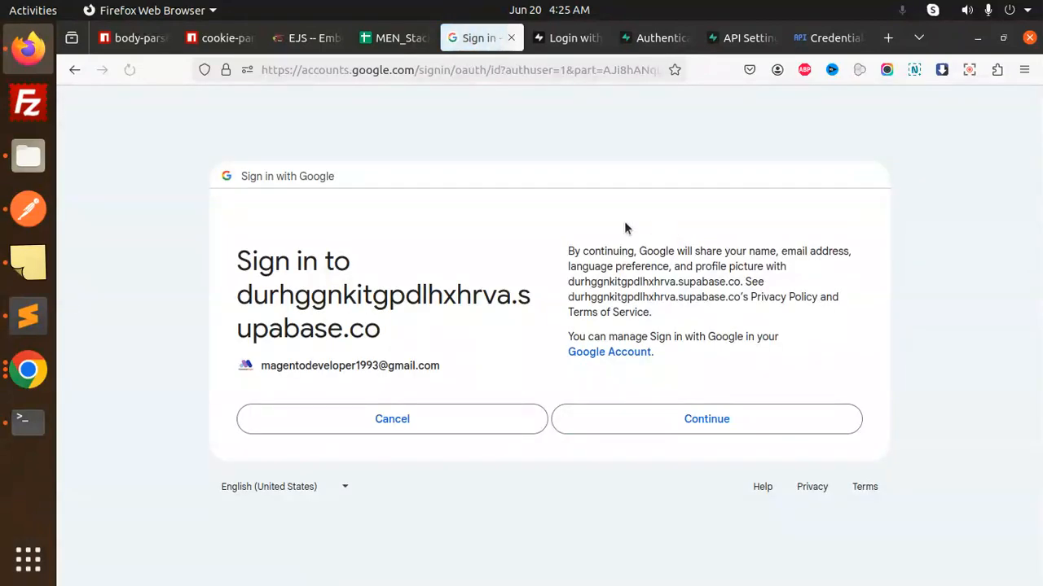
click(706, 419)
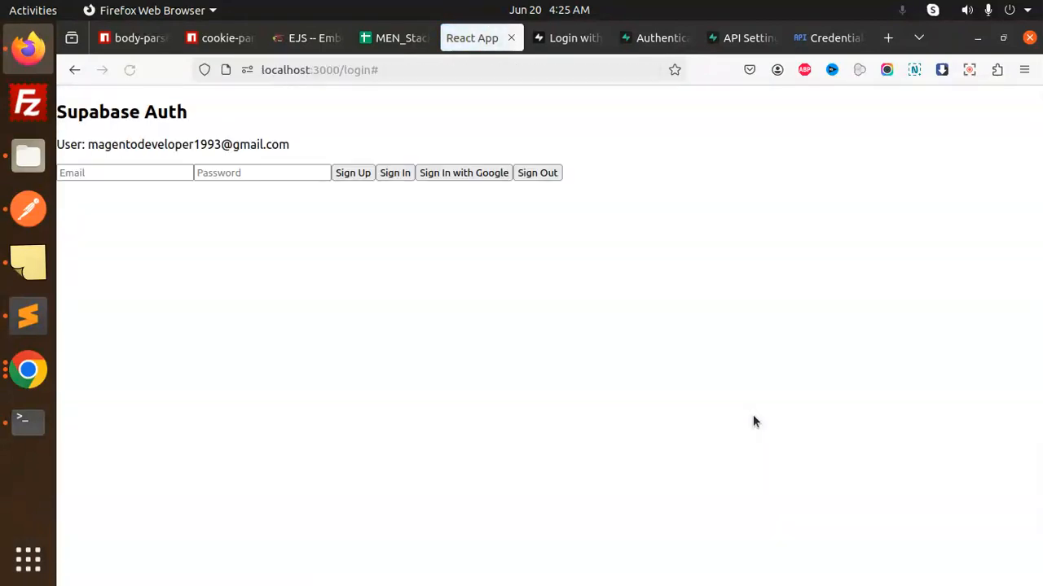
Select the signed-in user's address and bring up the context menu to Inspect.
double_click(153, 144)
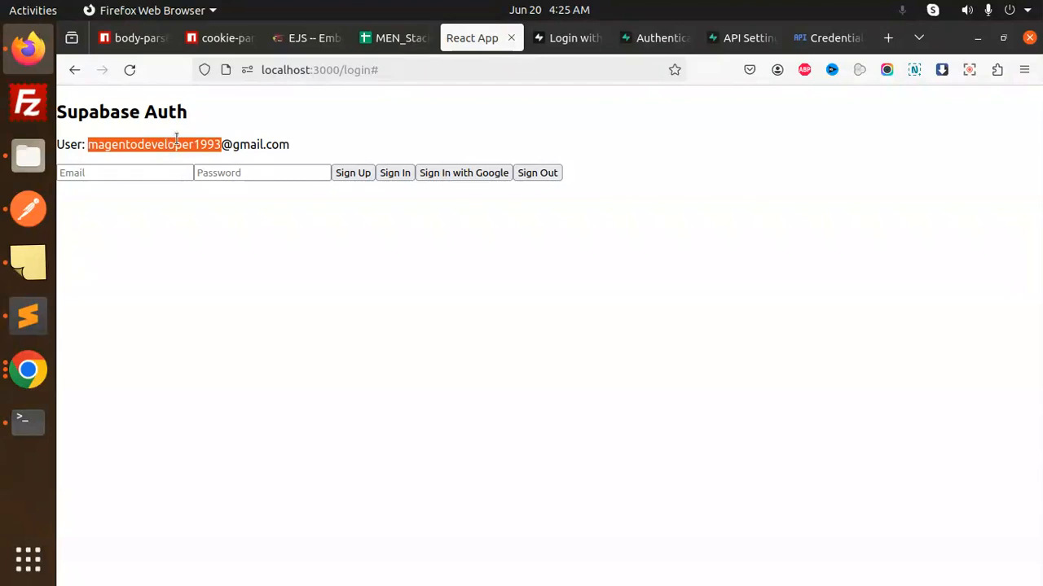
right_click(175, 144)
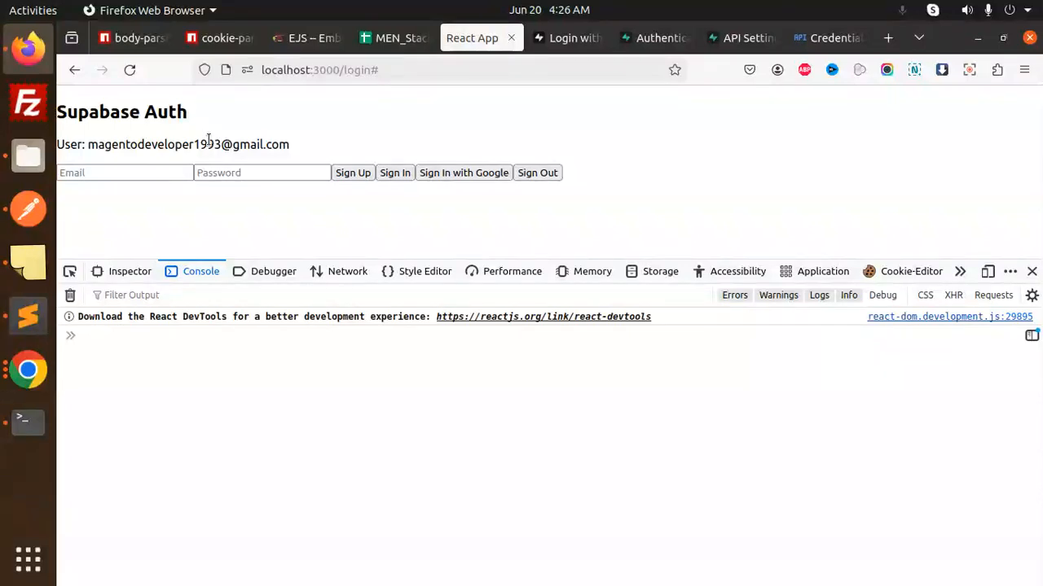
mouse_move(202, 137)
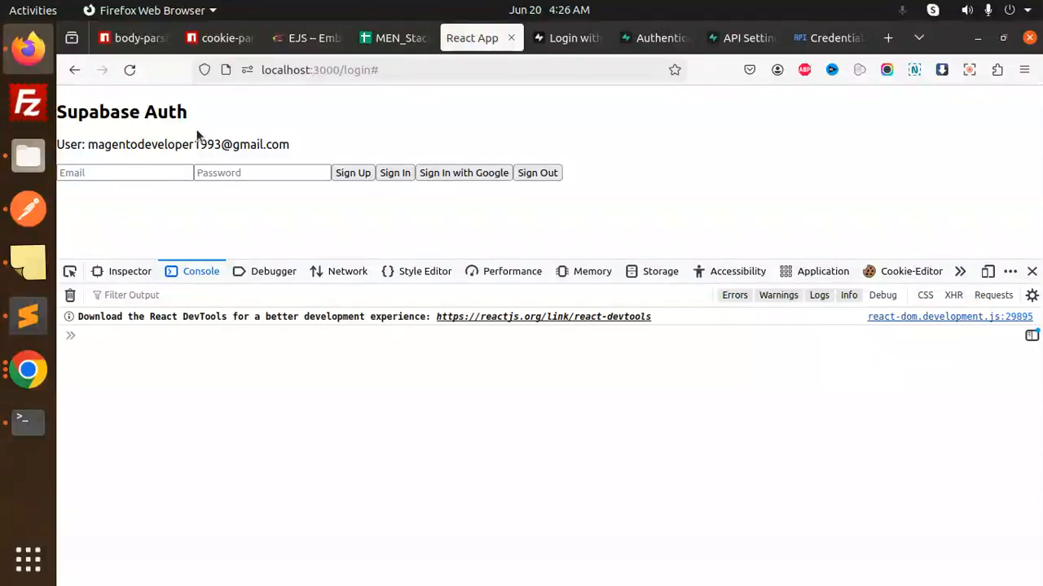
mouse_move(28, 369)
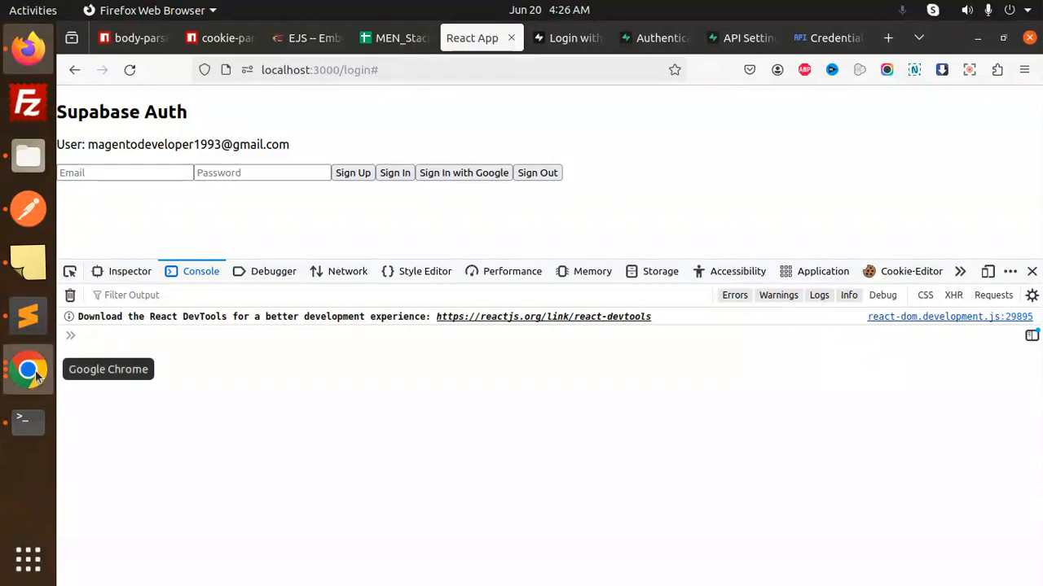